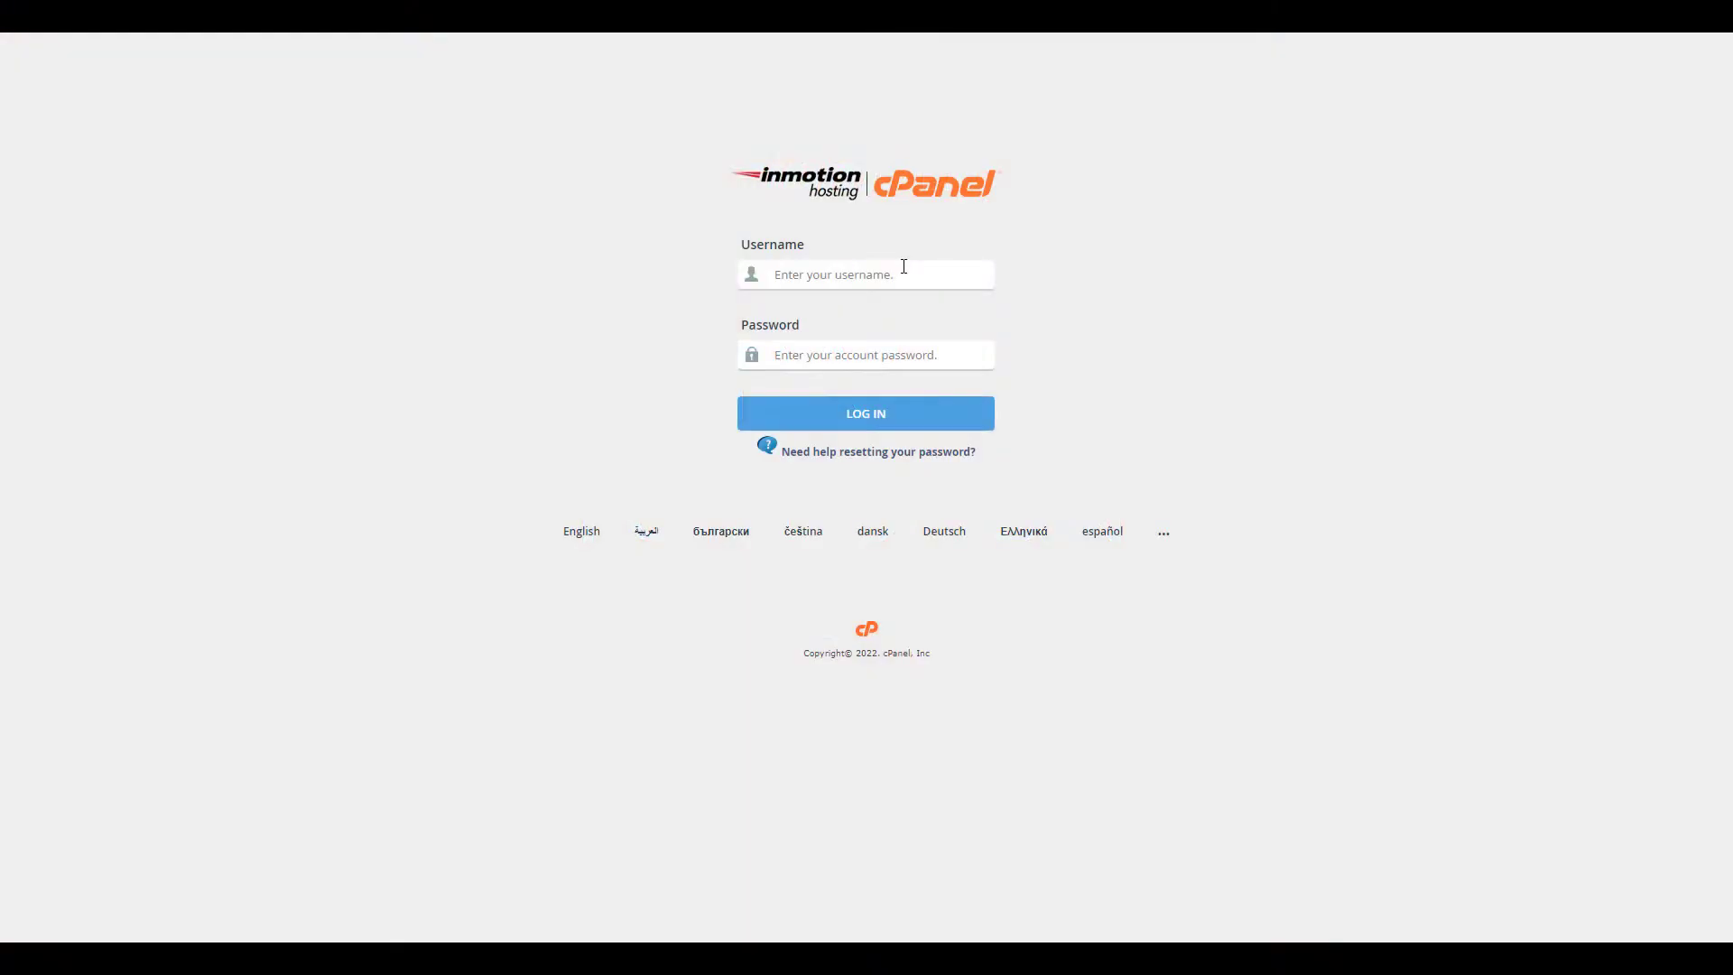
{"action": "type", "text": "custo246"}
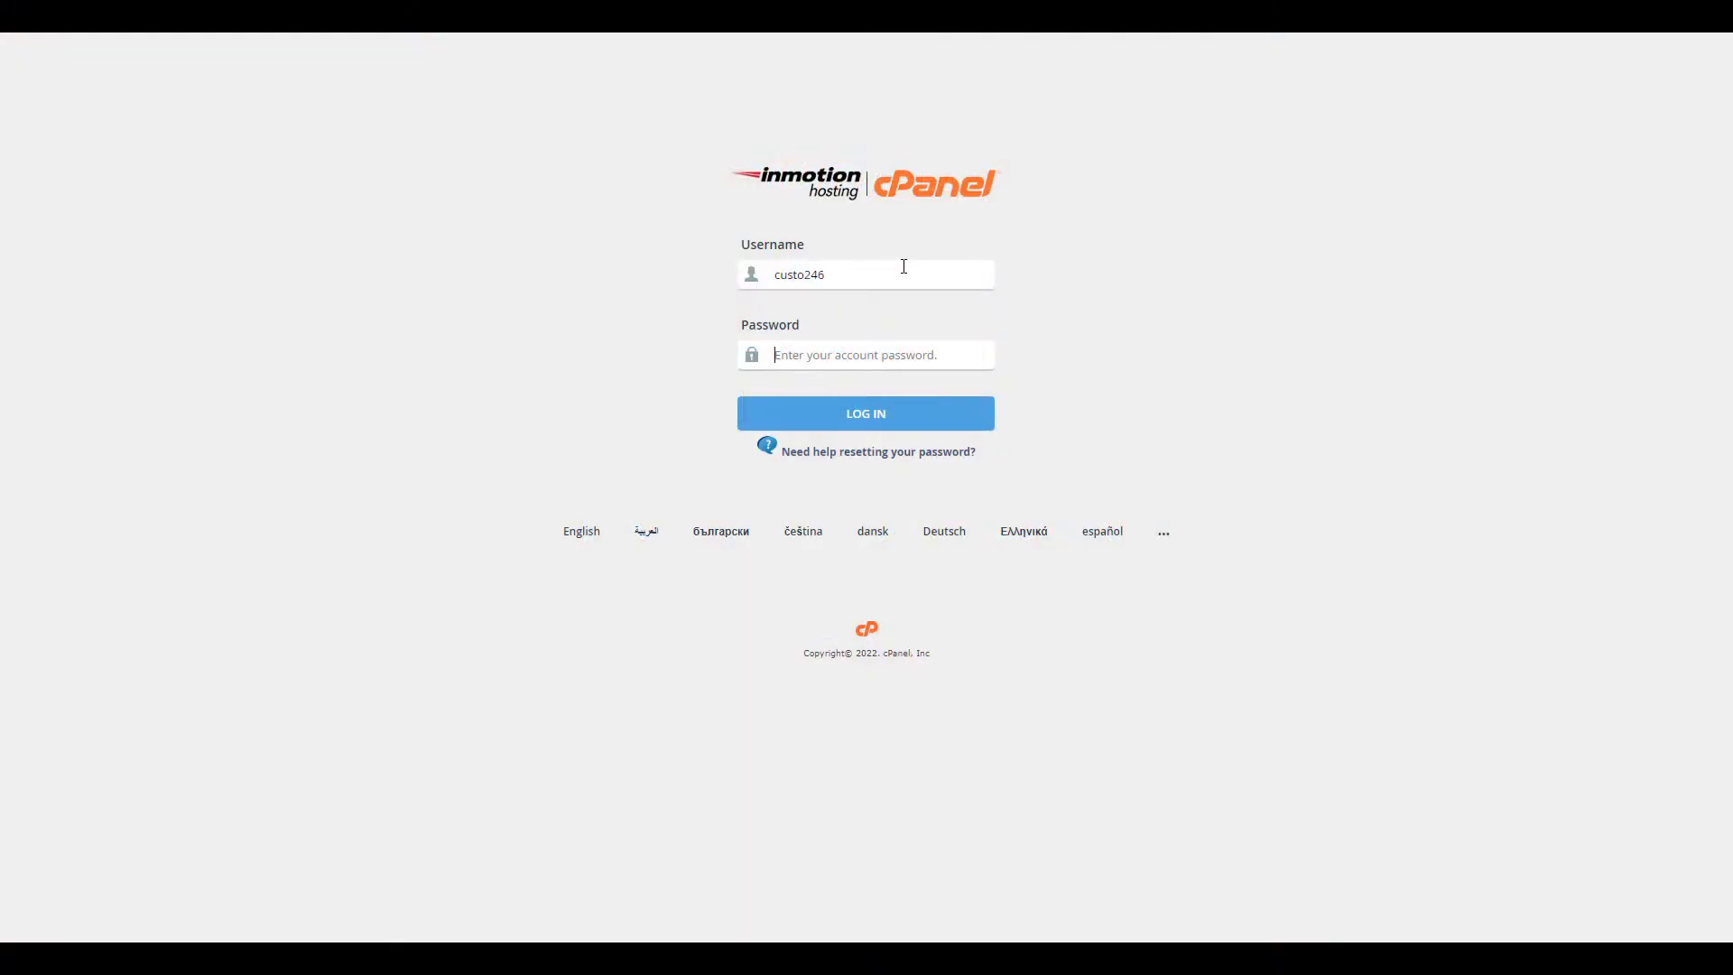
{"action": "left_click", "coordinate": [865, 411]}
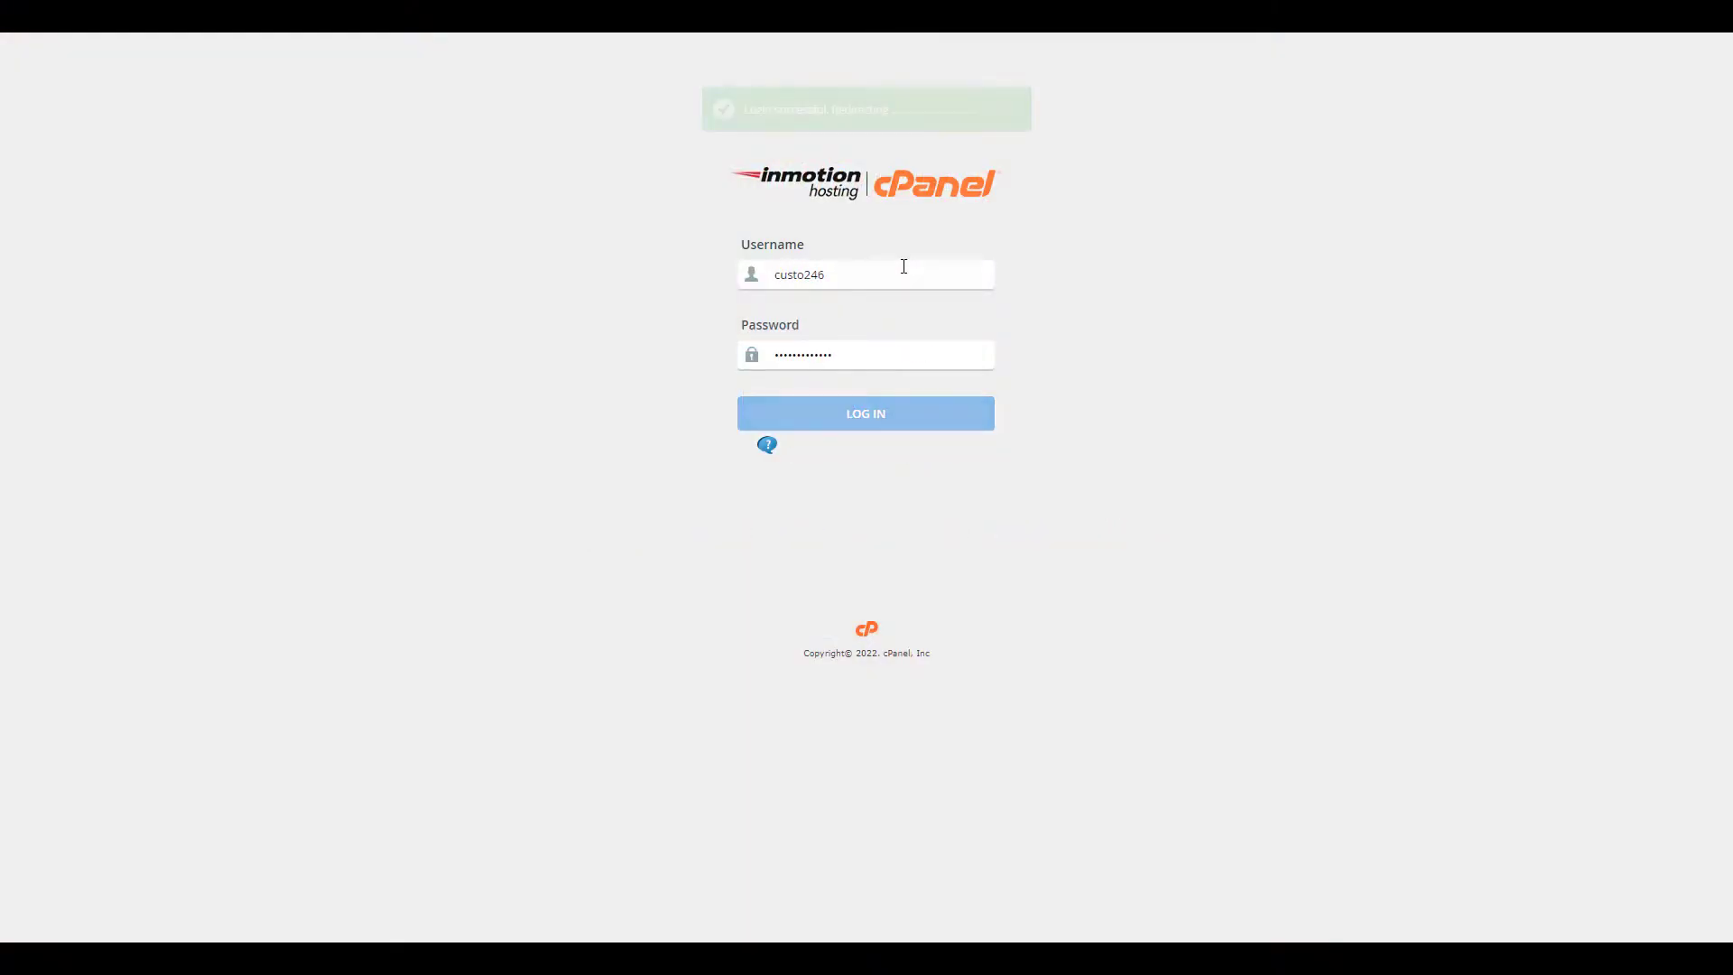
{"action": "left_click", "coordinate": [865, 412]}
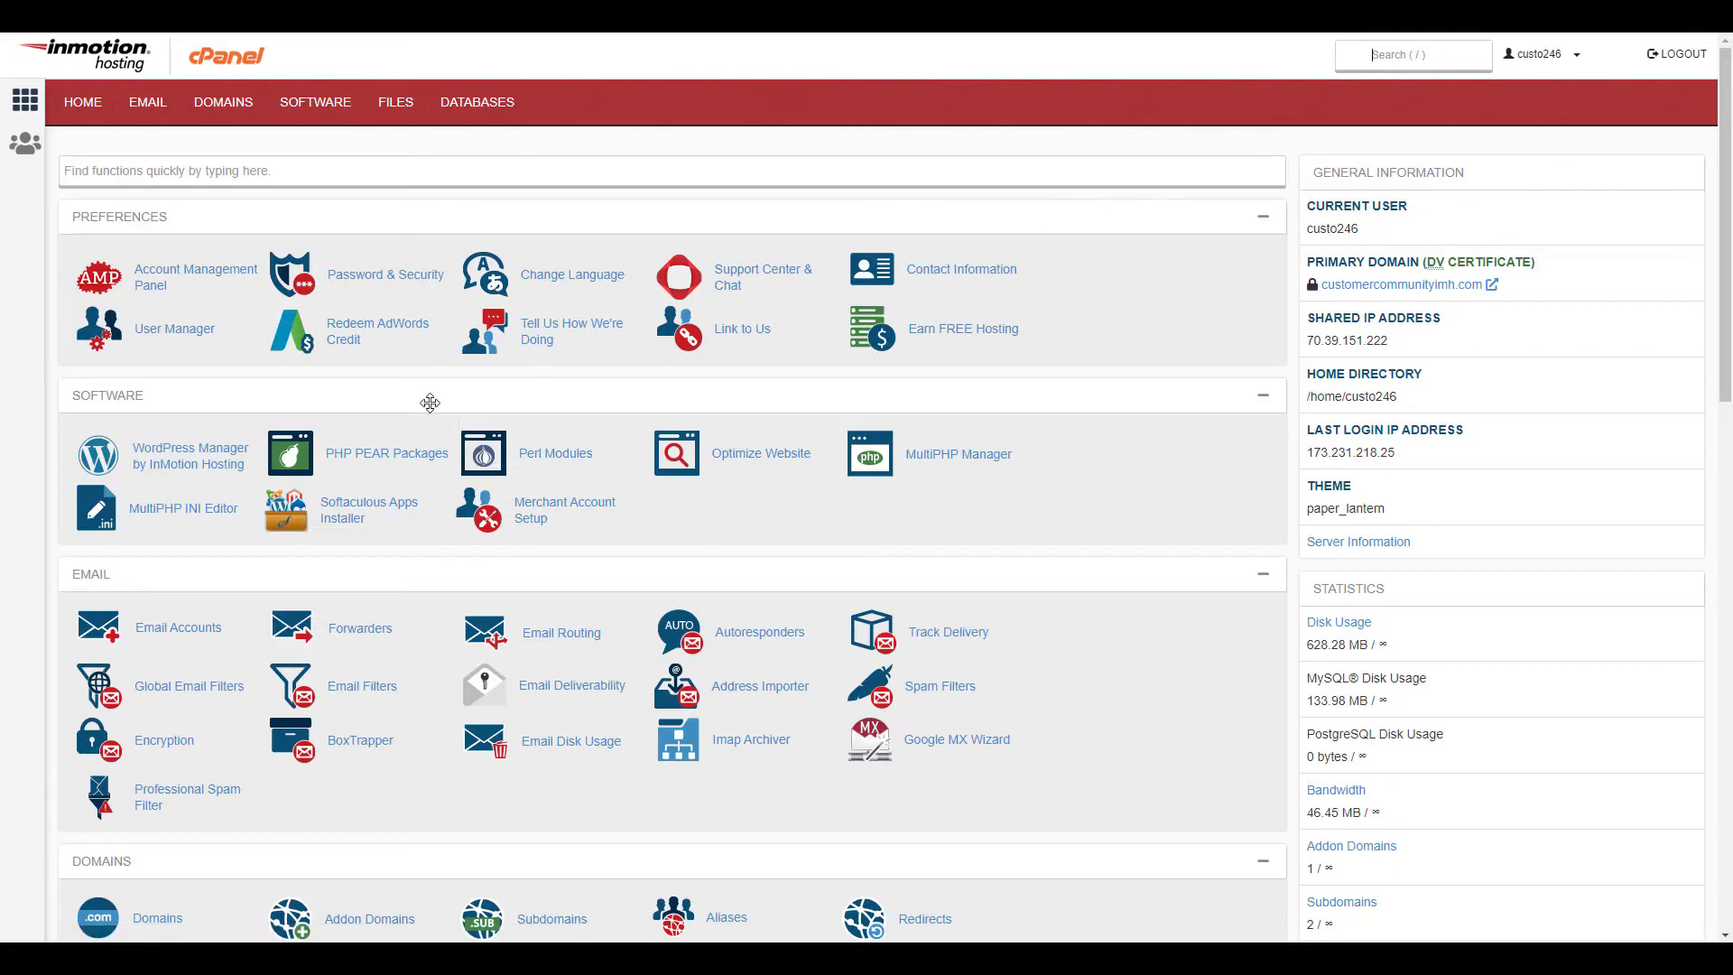
{"action": "mouse_move", "coordinate": [421, 404]}
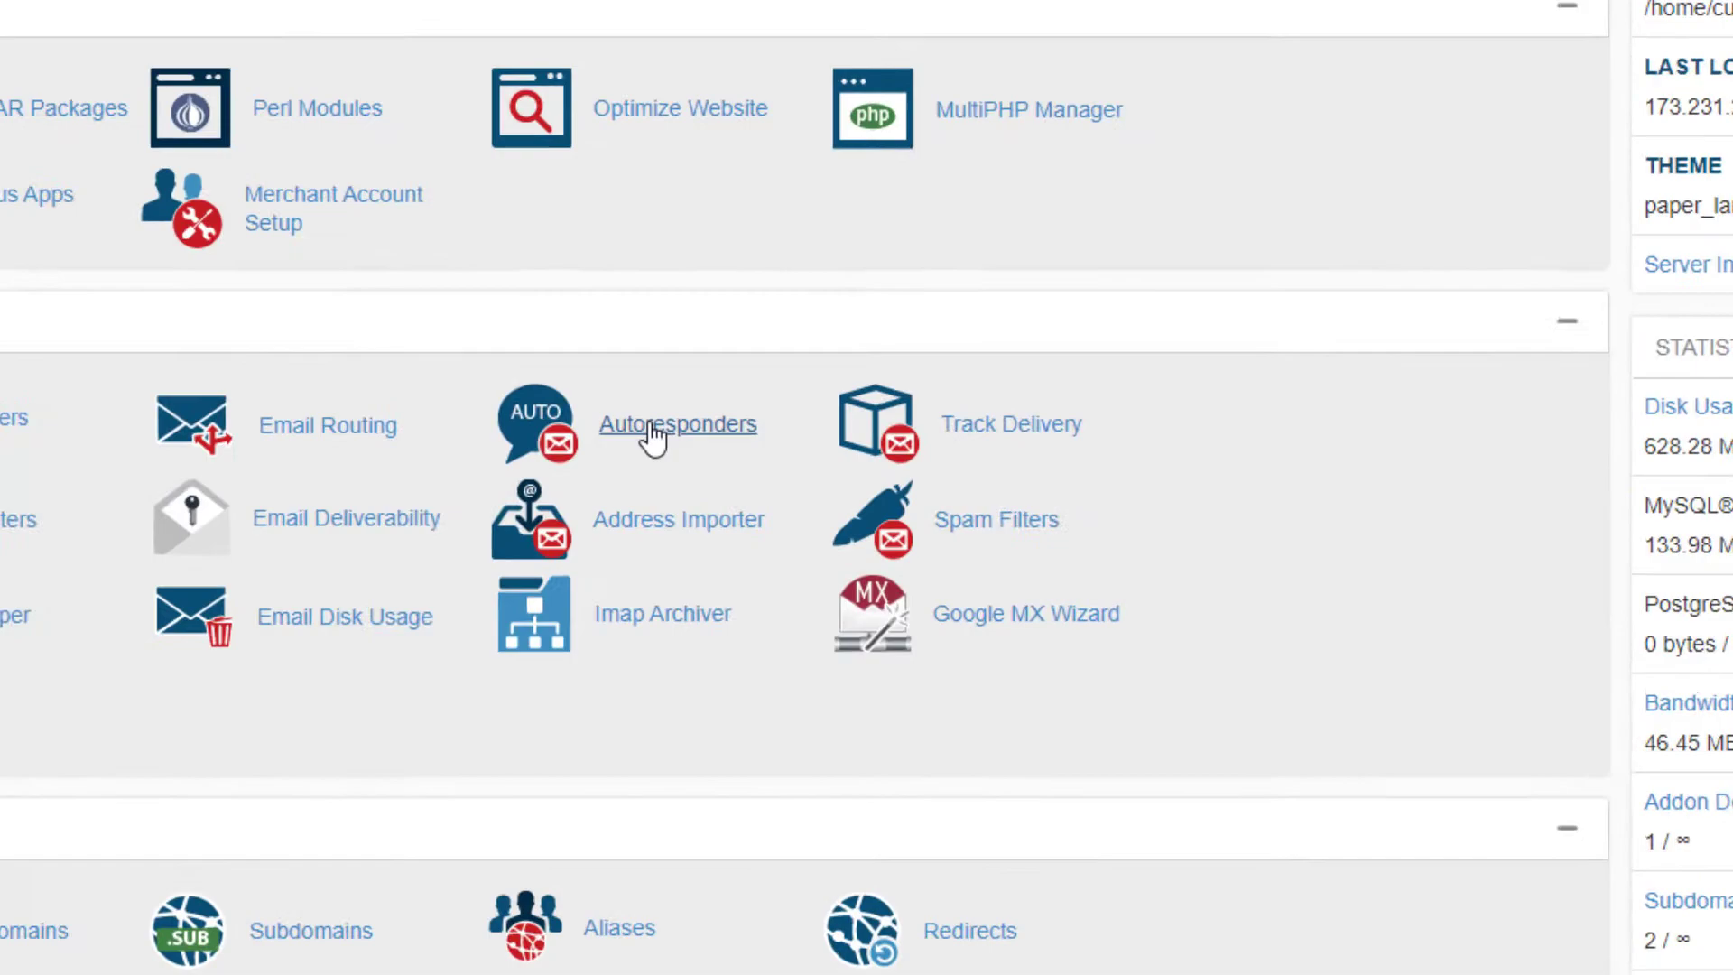
- Go to the Autoresponders page from the dashboard's Email section
{"action": "left_click", "coordinate": [678, 423]}
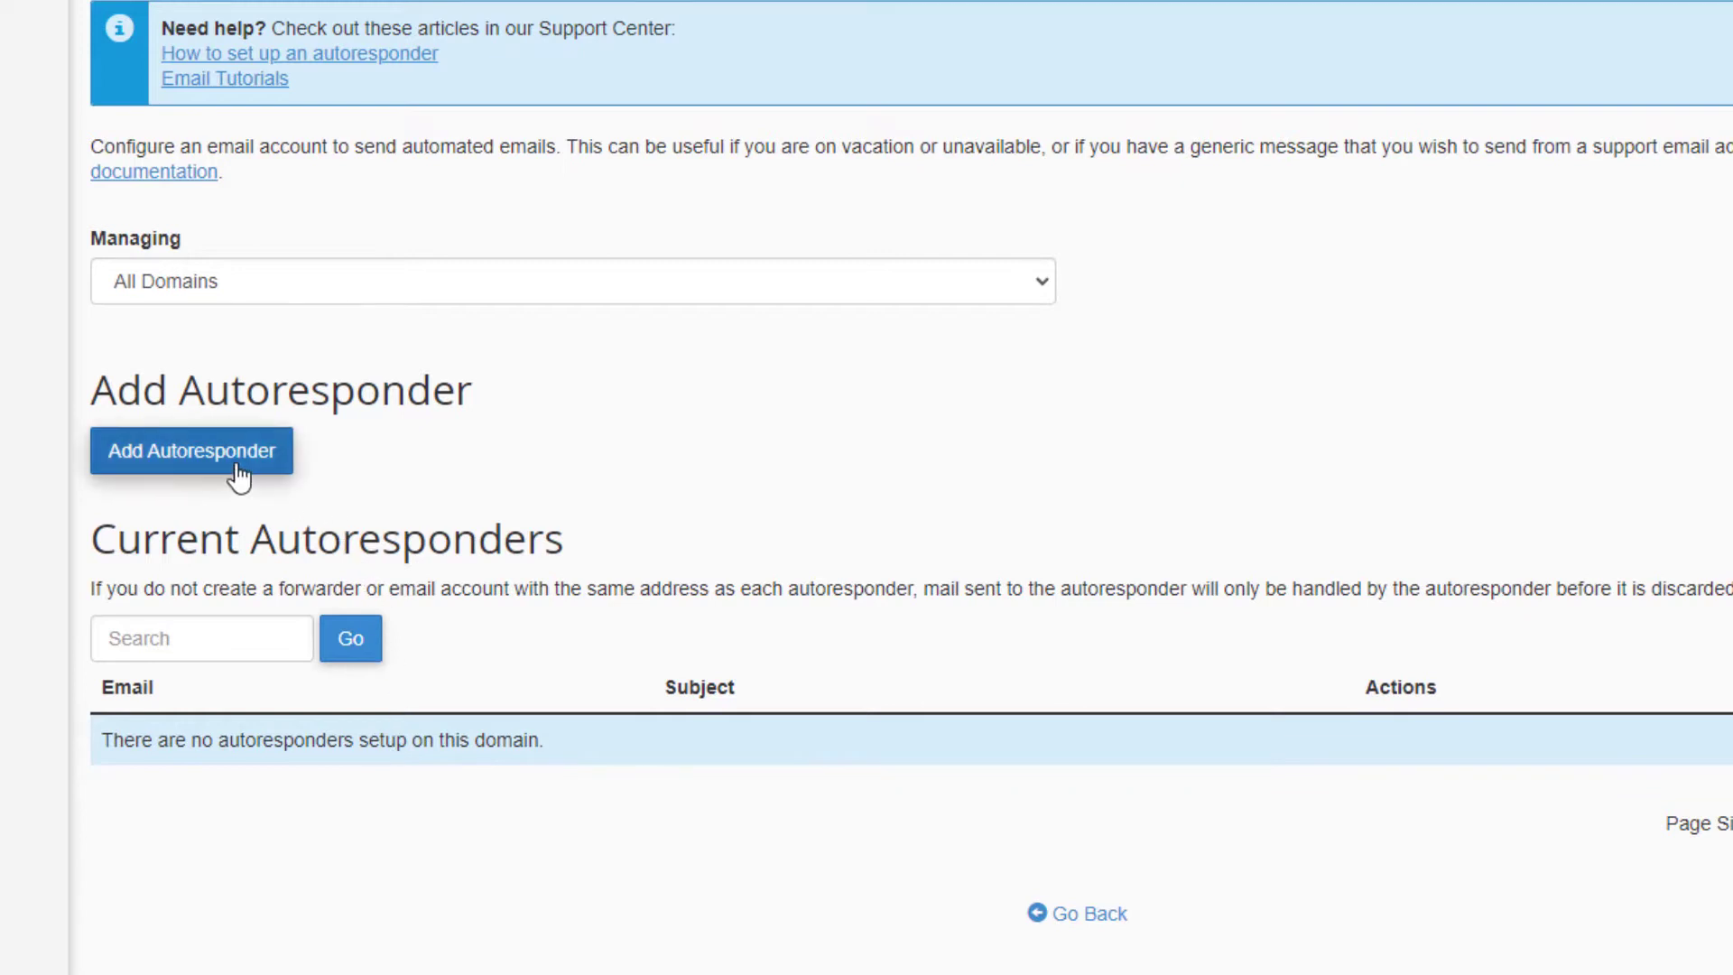
- Begin a new autoresponder, keeping utf-8 and entering a 24-hour reply interval
{"action": "left_click", "coordinate": [190, 451]}
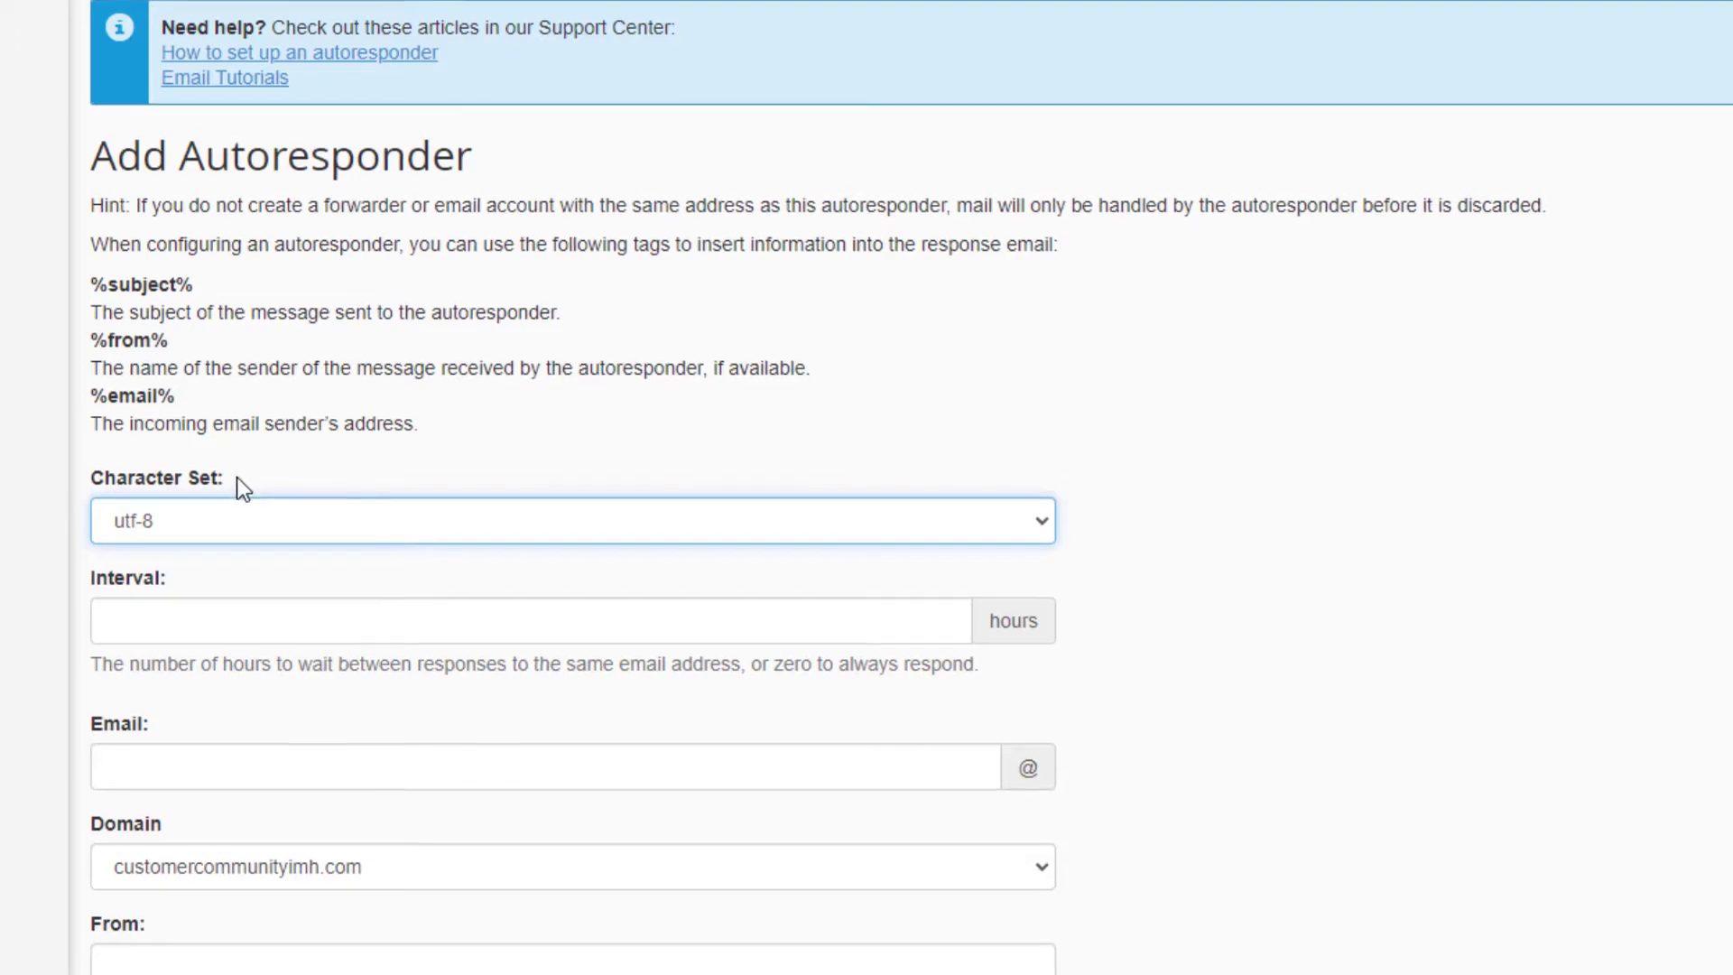
{"action": "left_click", "coordinate": [573, 520]}
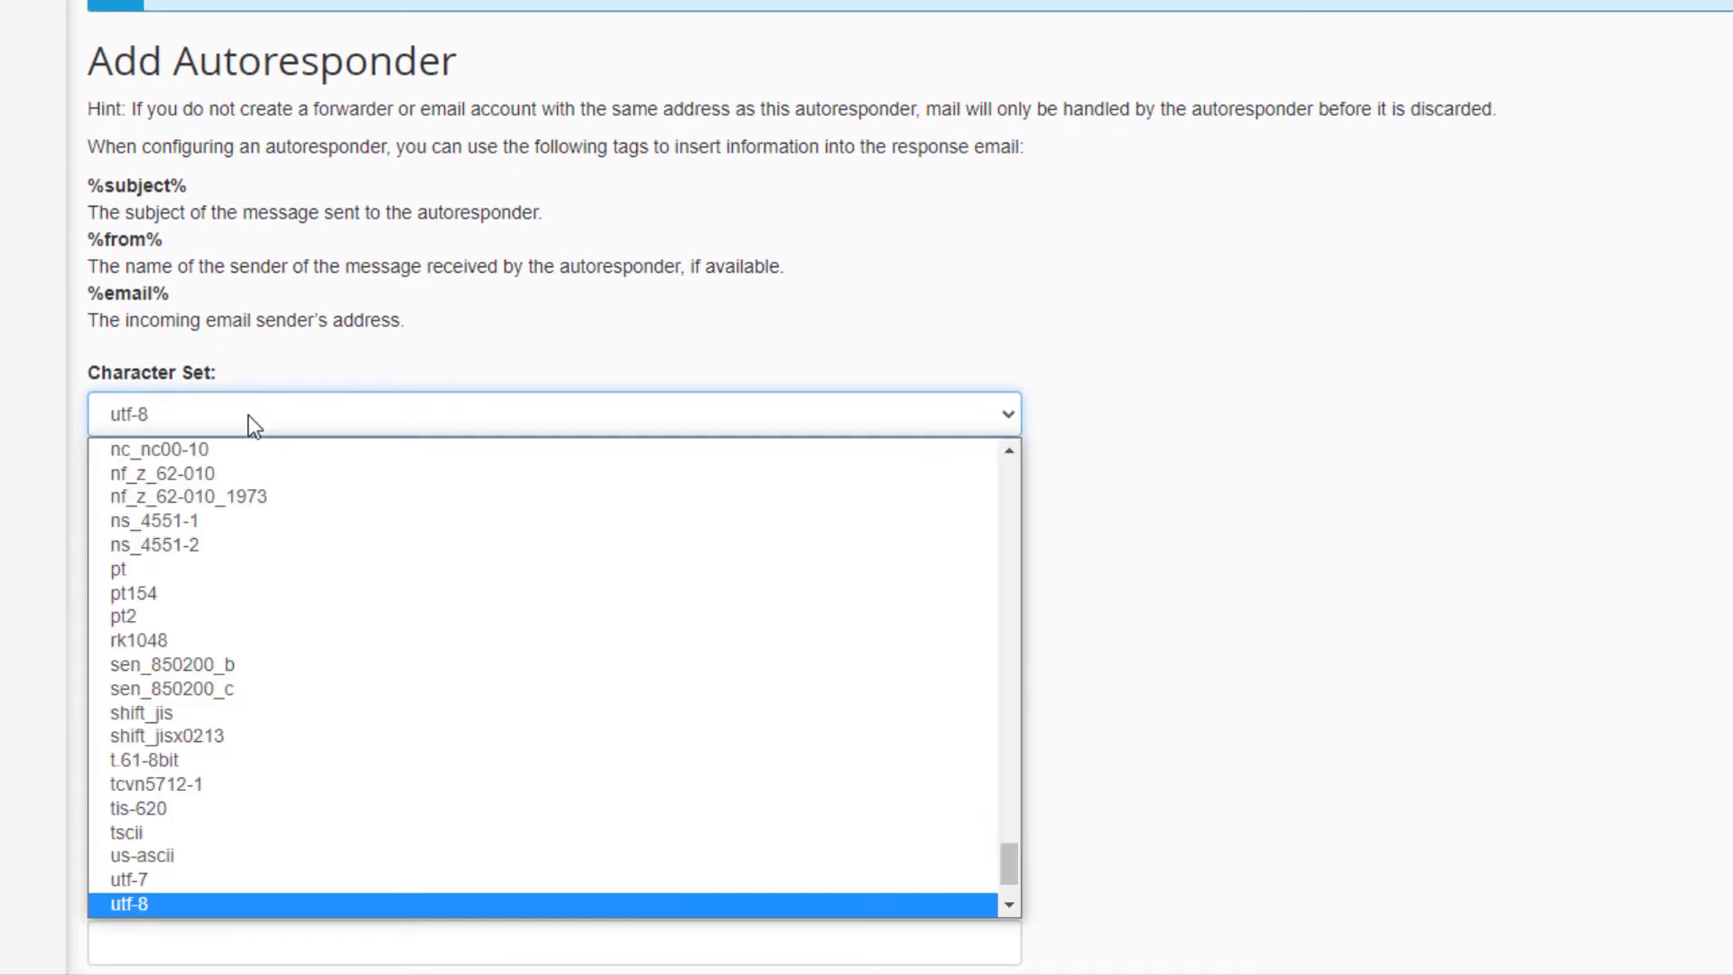
{"action": "mouse_move", "coordinate": [249, 444]}
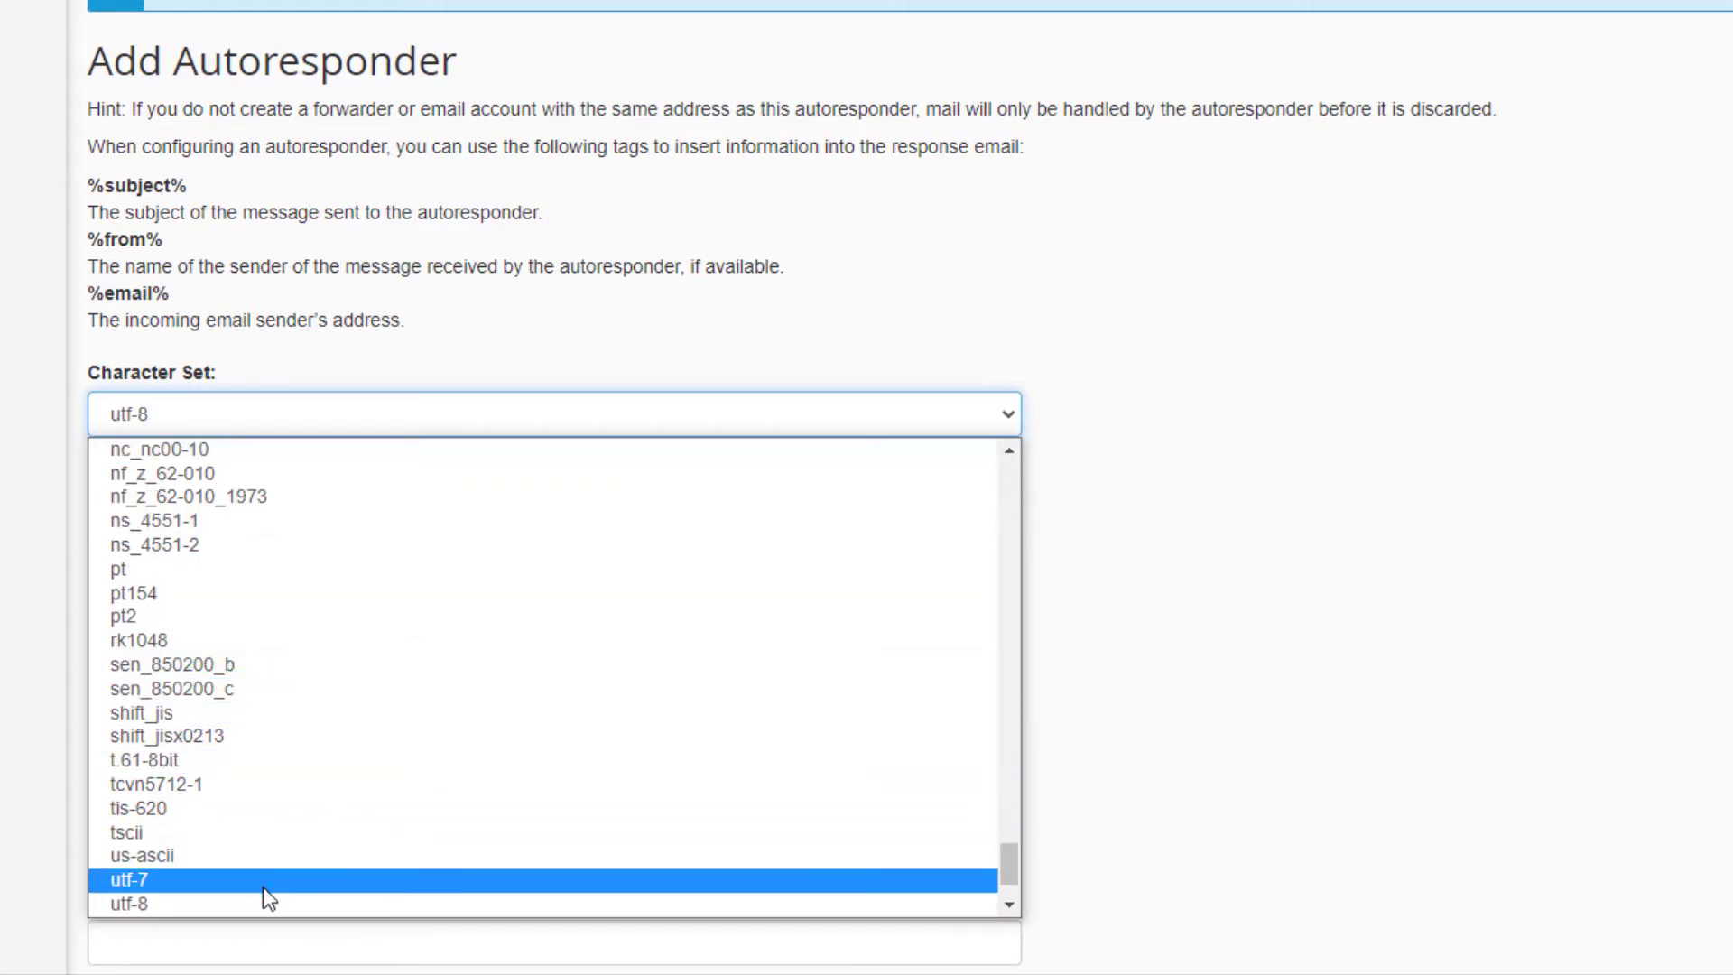
{"action": "left_click", "coordinate": [130, 903]}
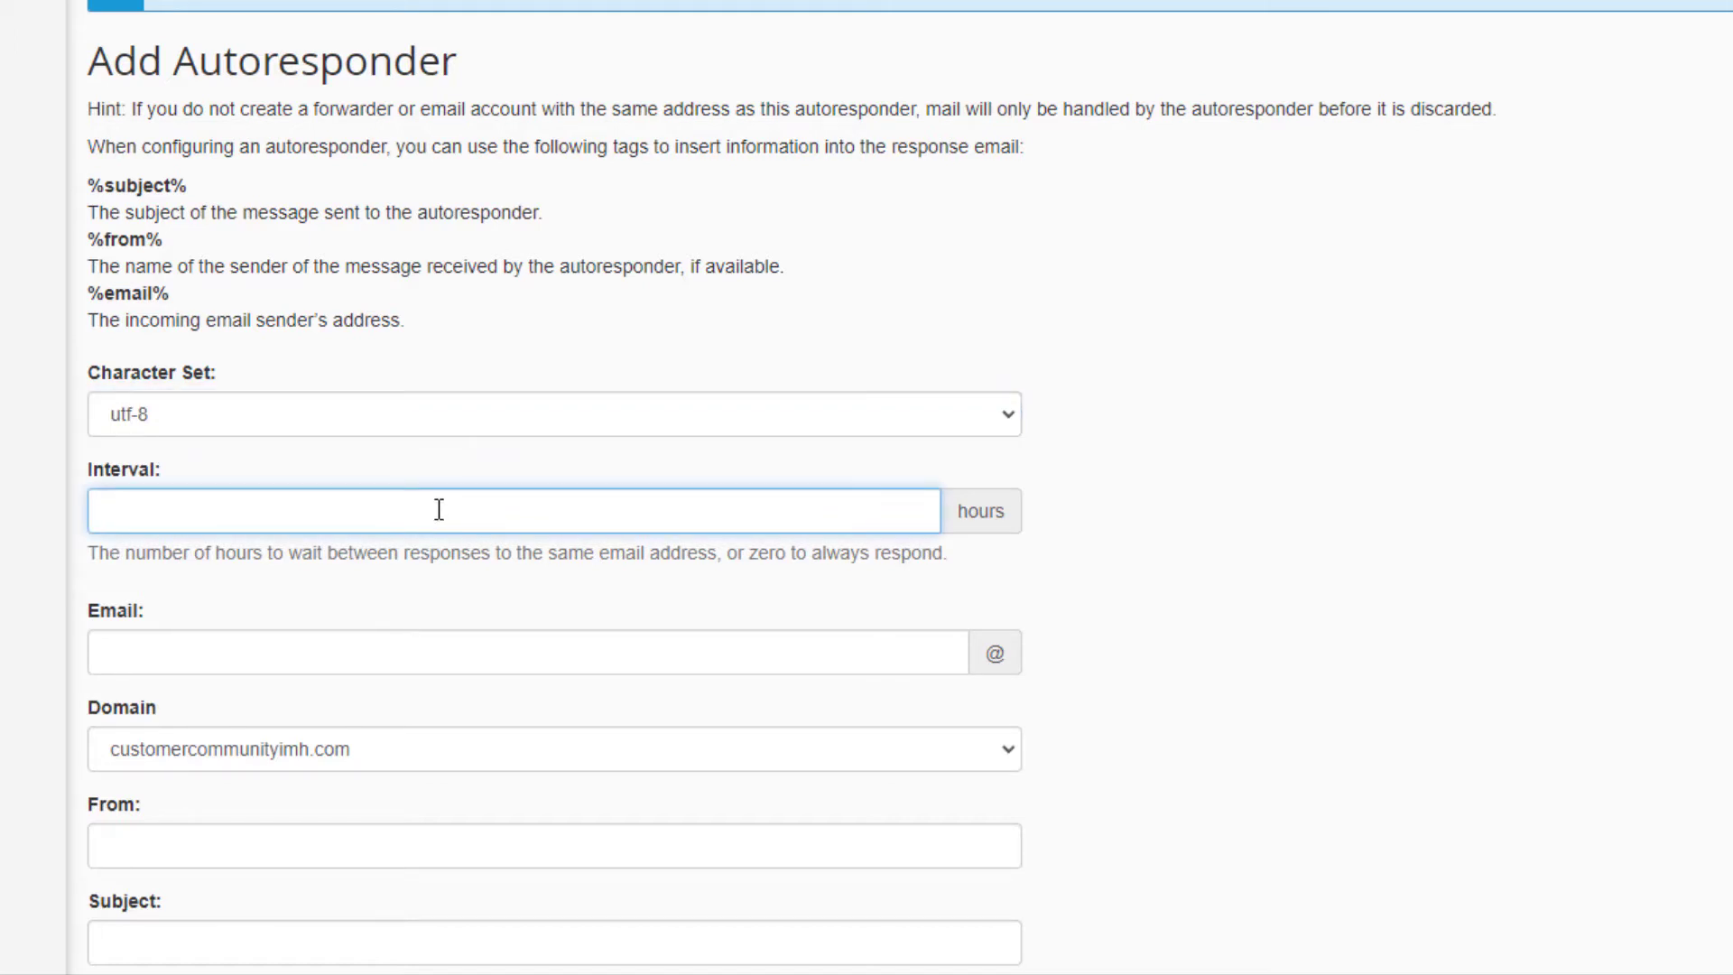
{"action": "type", "text": "2"}
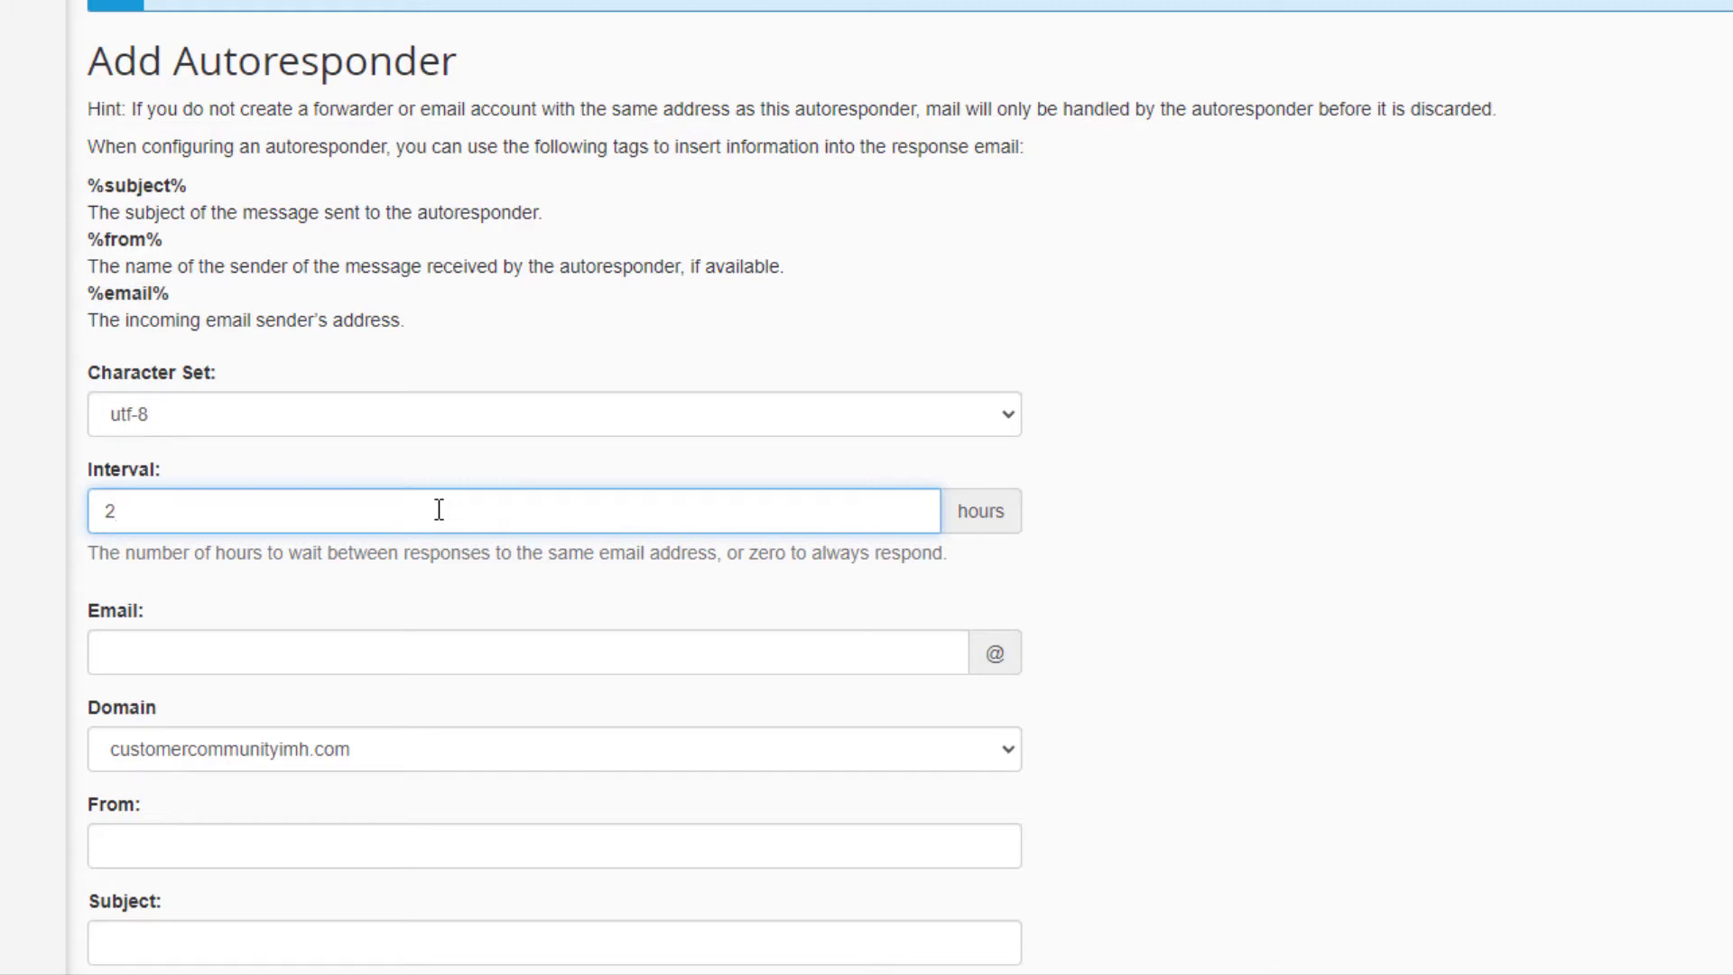
{"action": "type", "text": "4"}
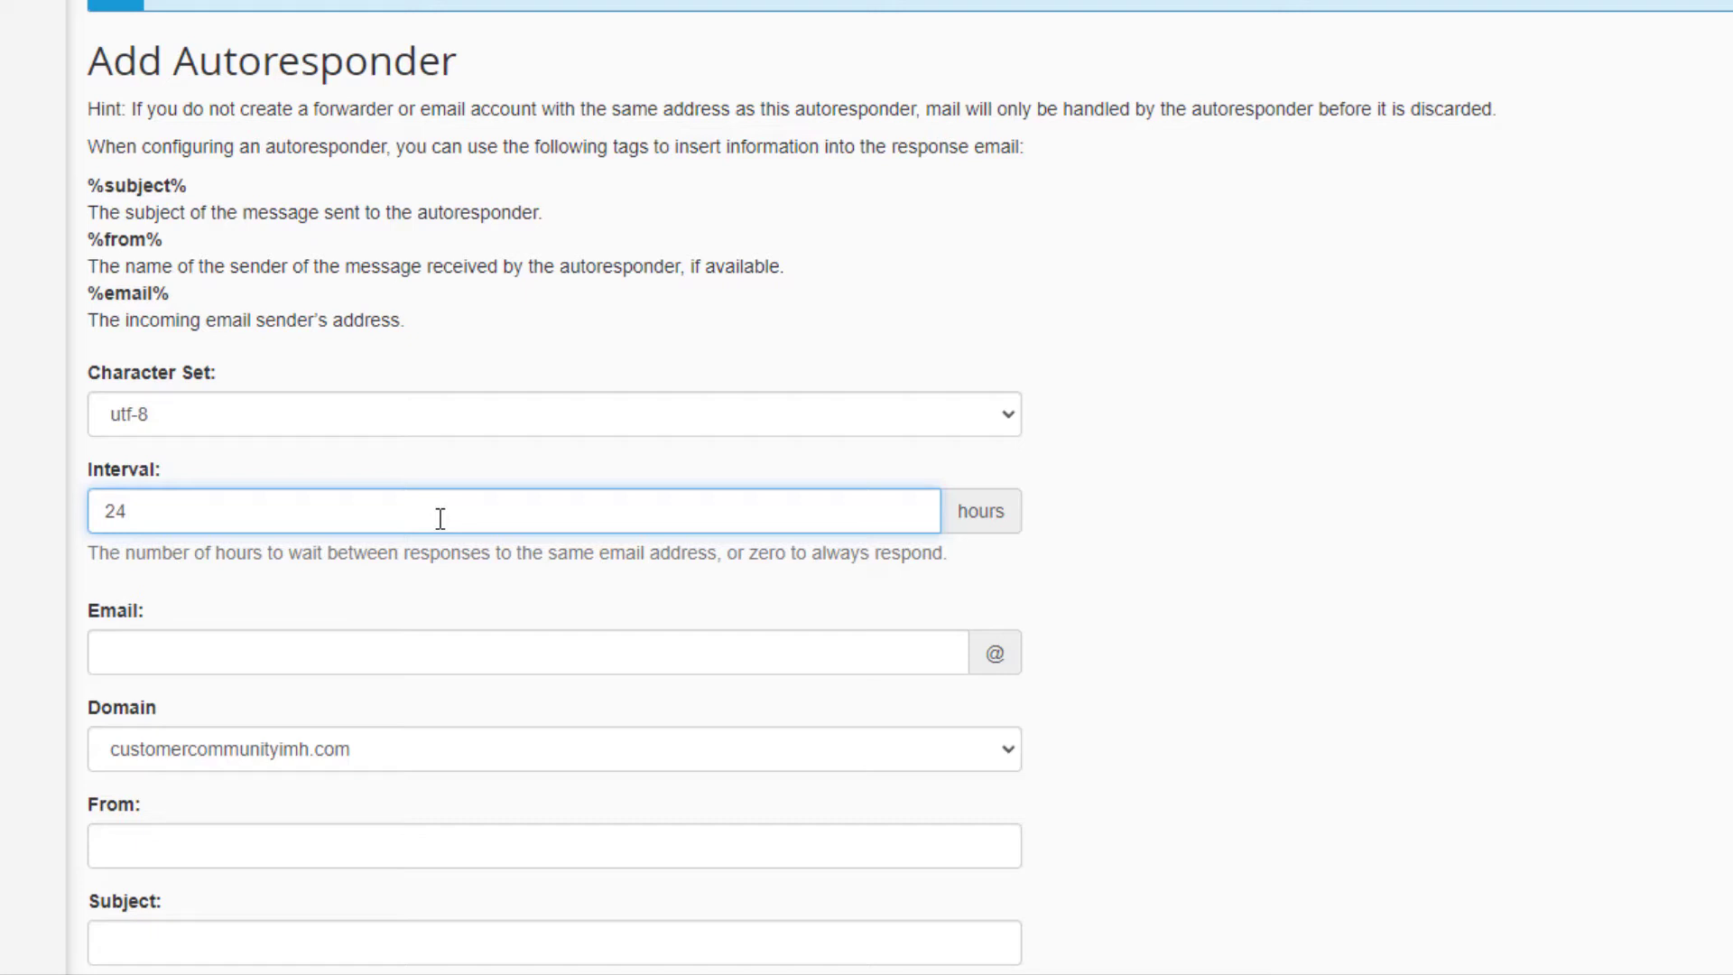
{"action": "mouse_move", "coordinate": [451, 524]}
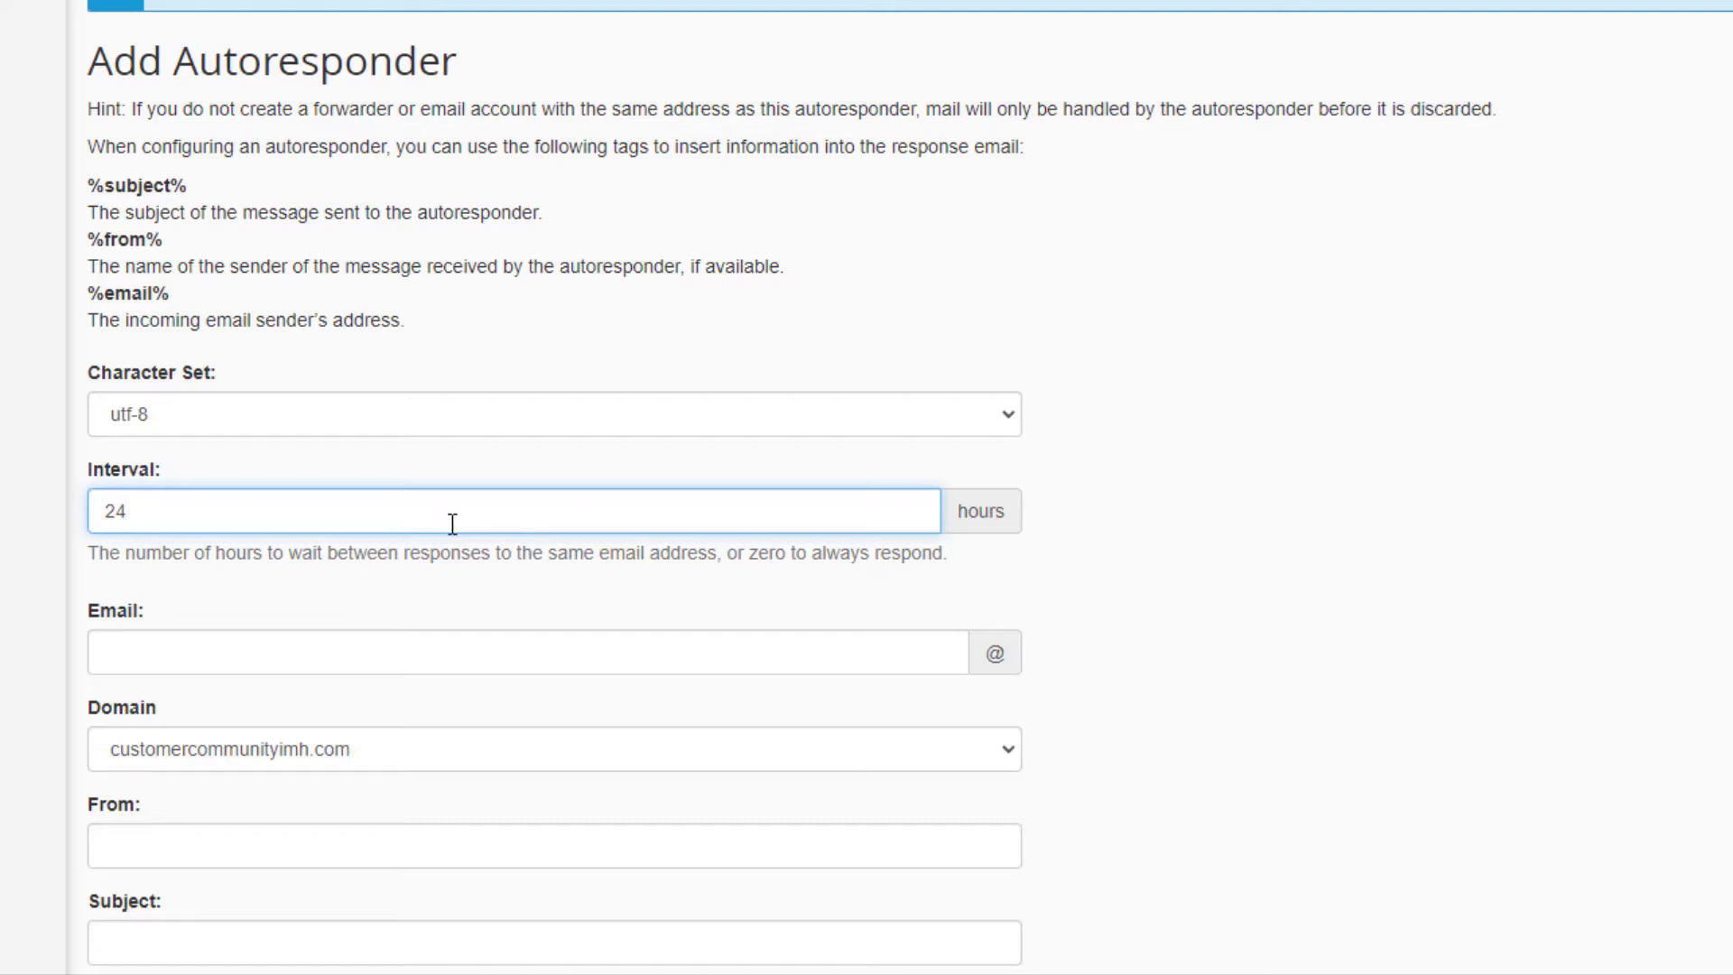
{"action": "mouse_move", "coordinate": [453, 541]}
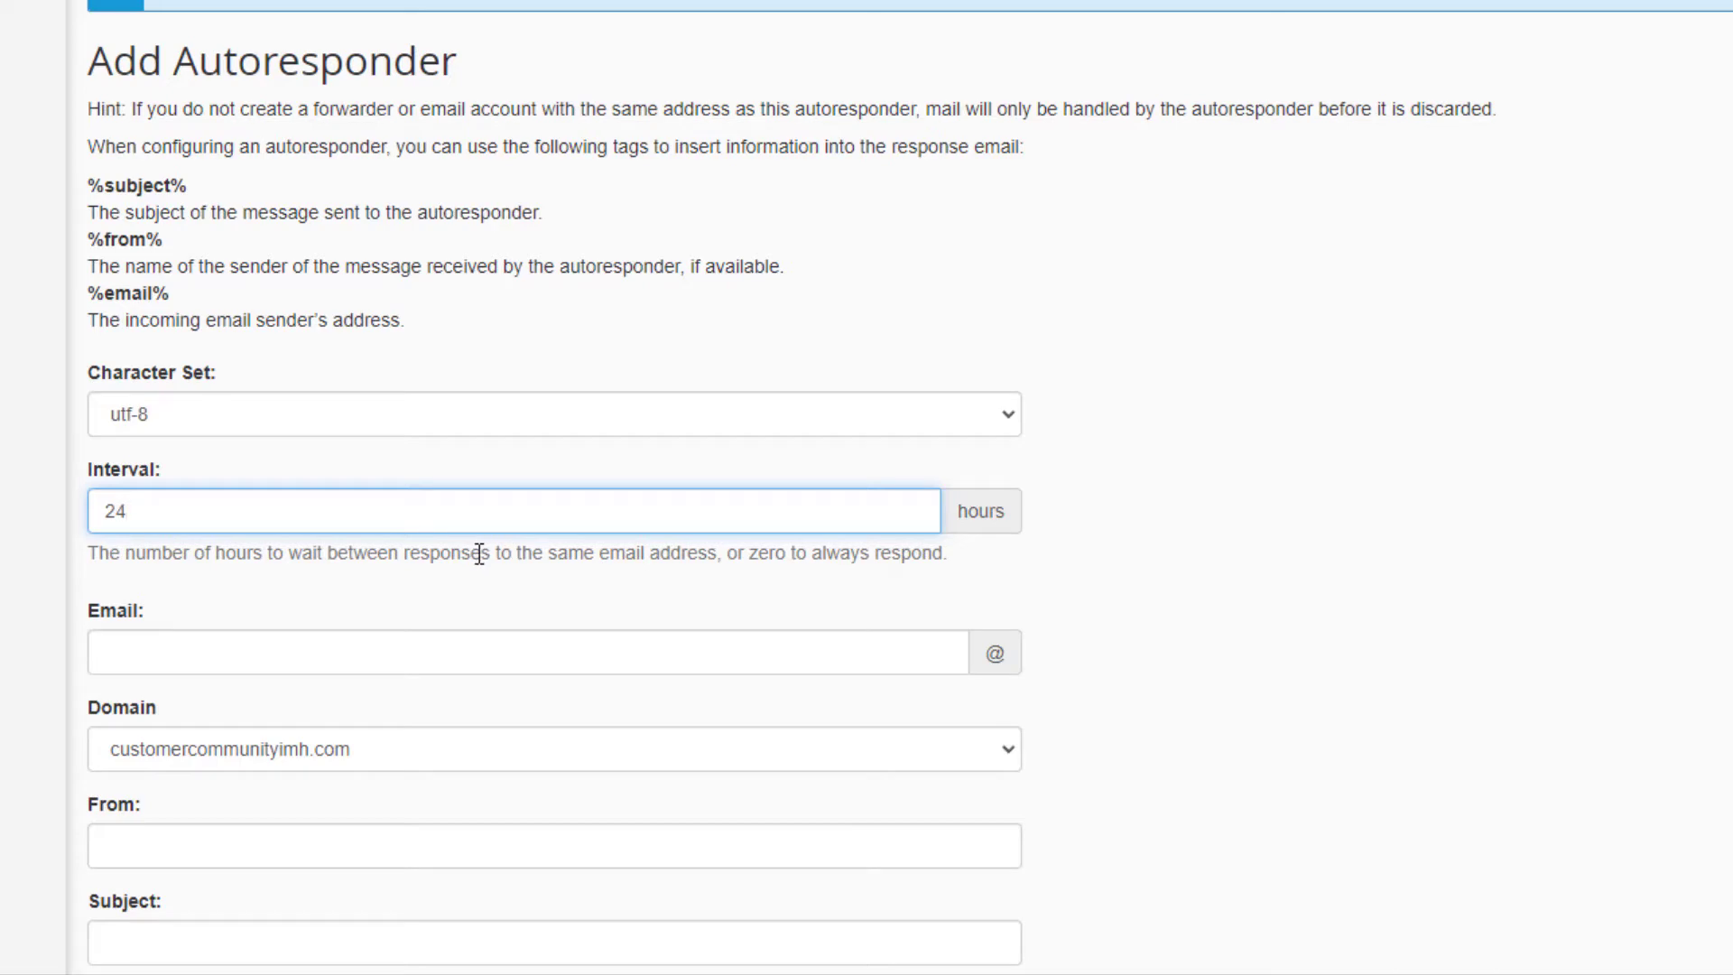
{"action": "scroll", "scroll_direction": "down", "scroll_amount": 3}
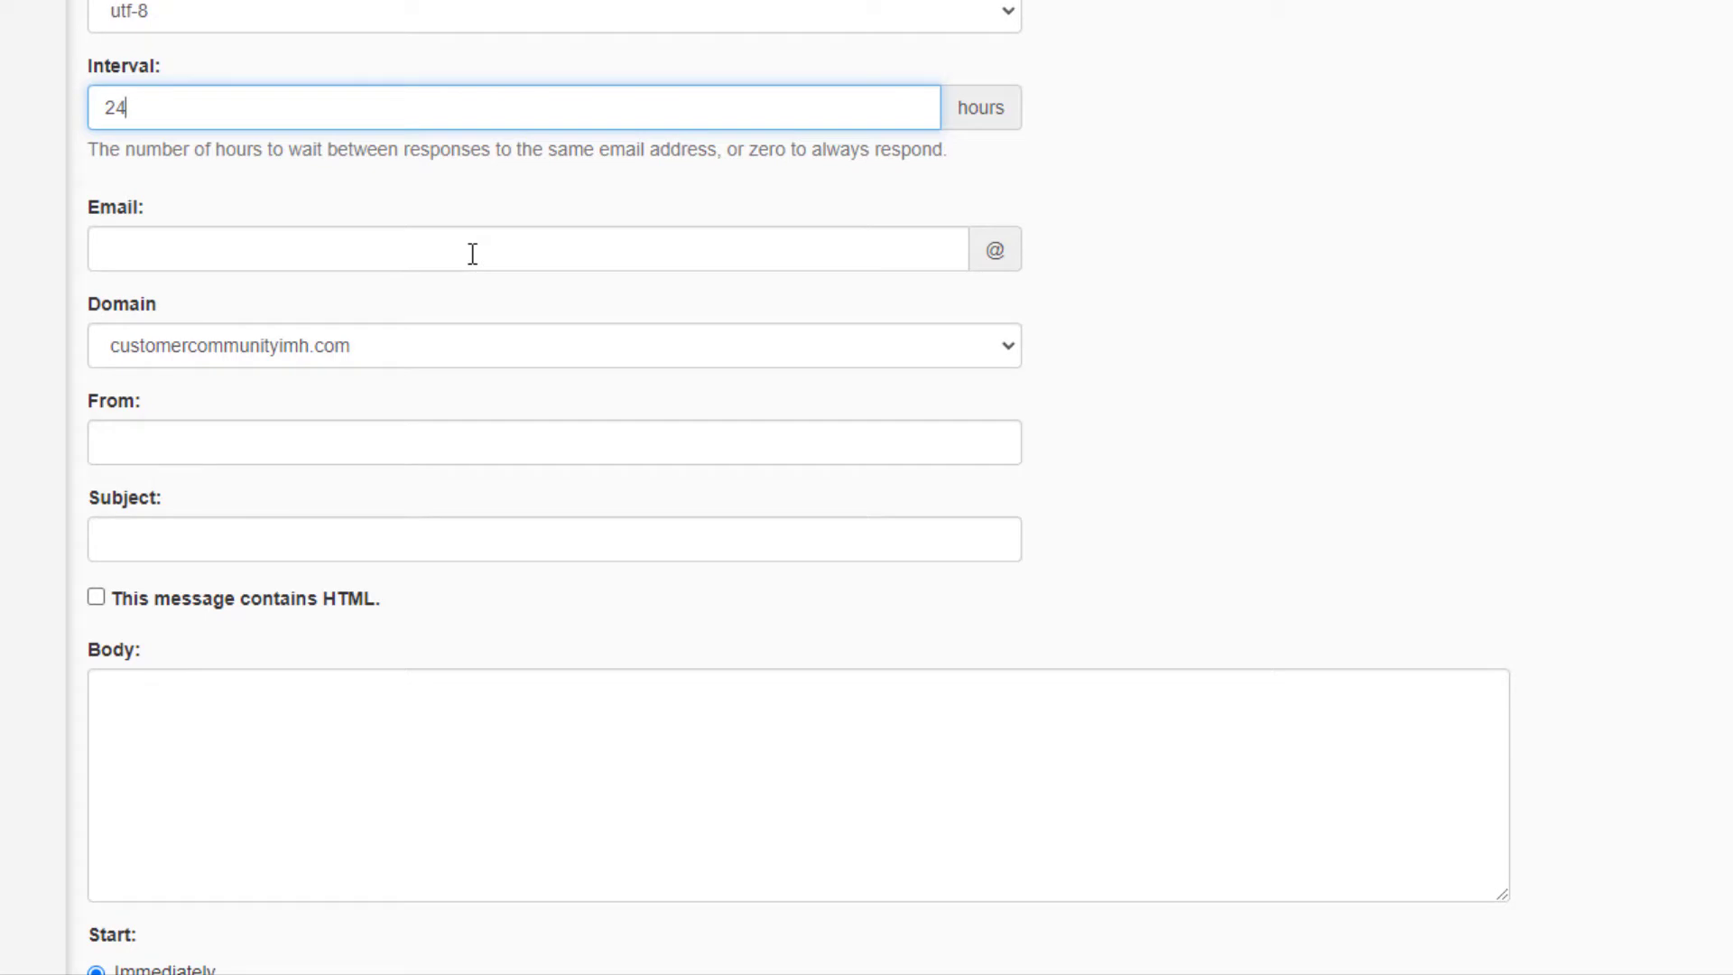
- Set the autoresponder address to test at the example.com domain
{"action": "left_click", "coordinate": [527, 247]}
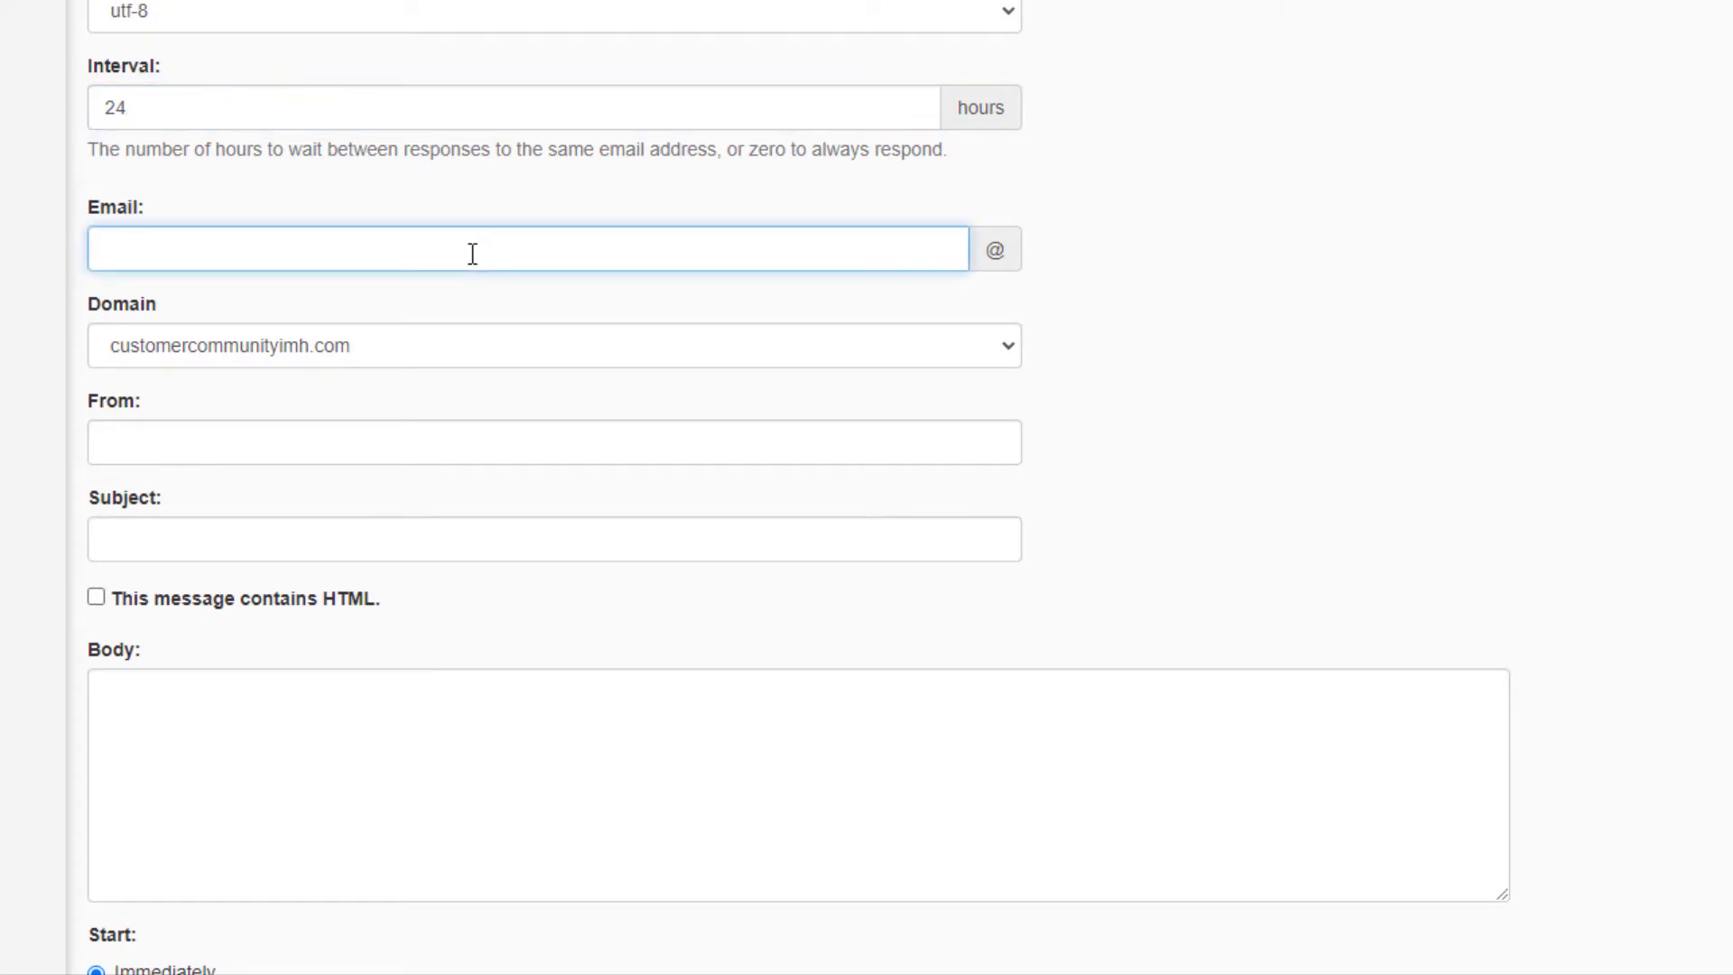
{"action": "type", "text": "test"}
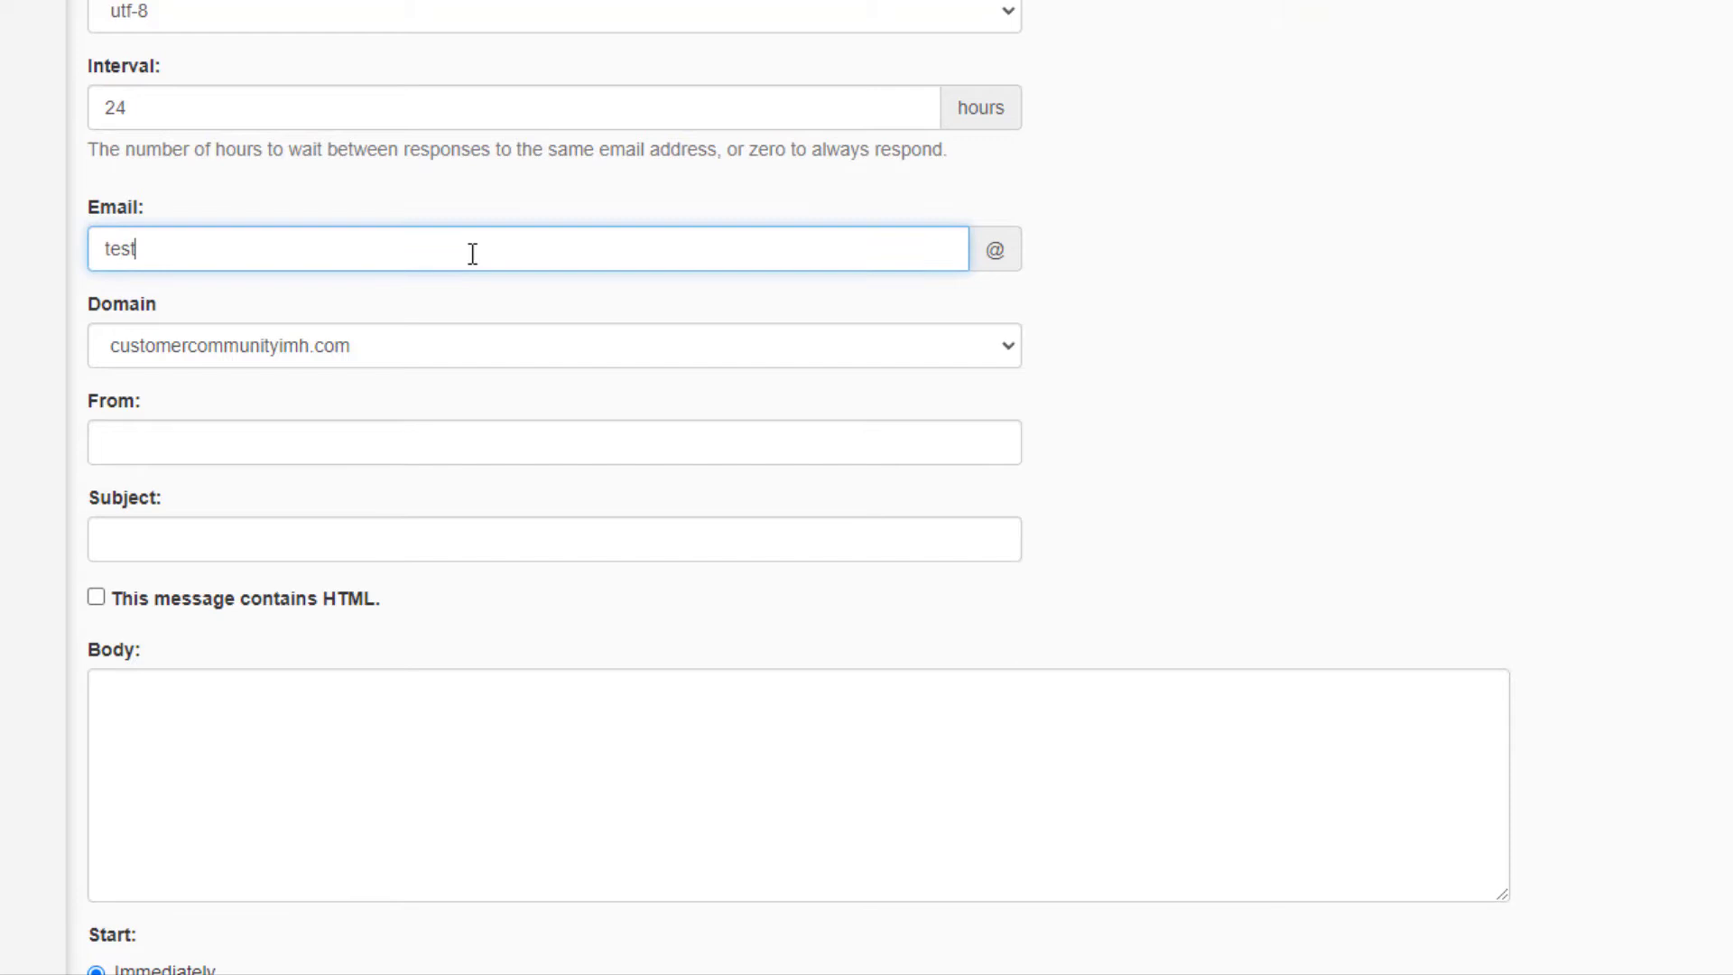
{"action": "left_click", "coordinate": [554, 345]}
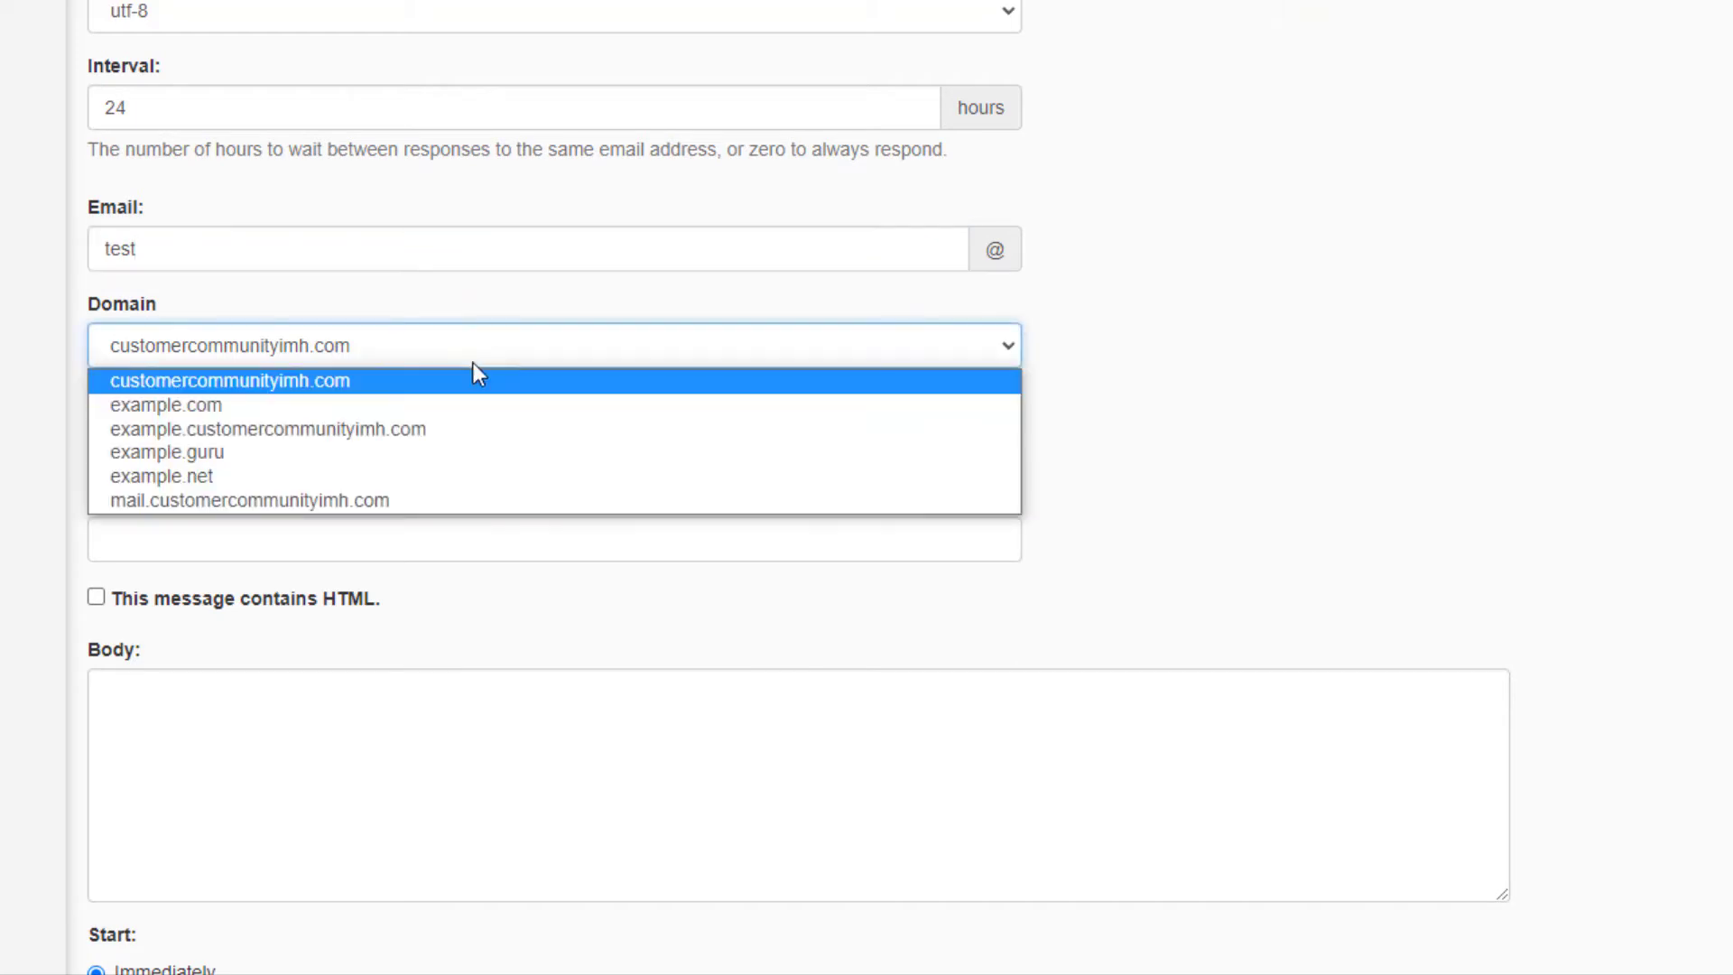
{"action": "left_click", "coordinate": [164, 404]}
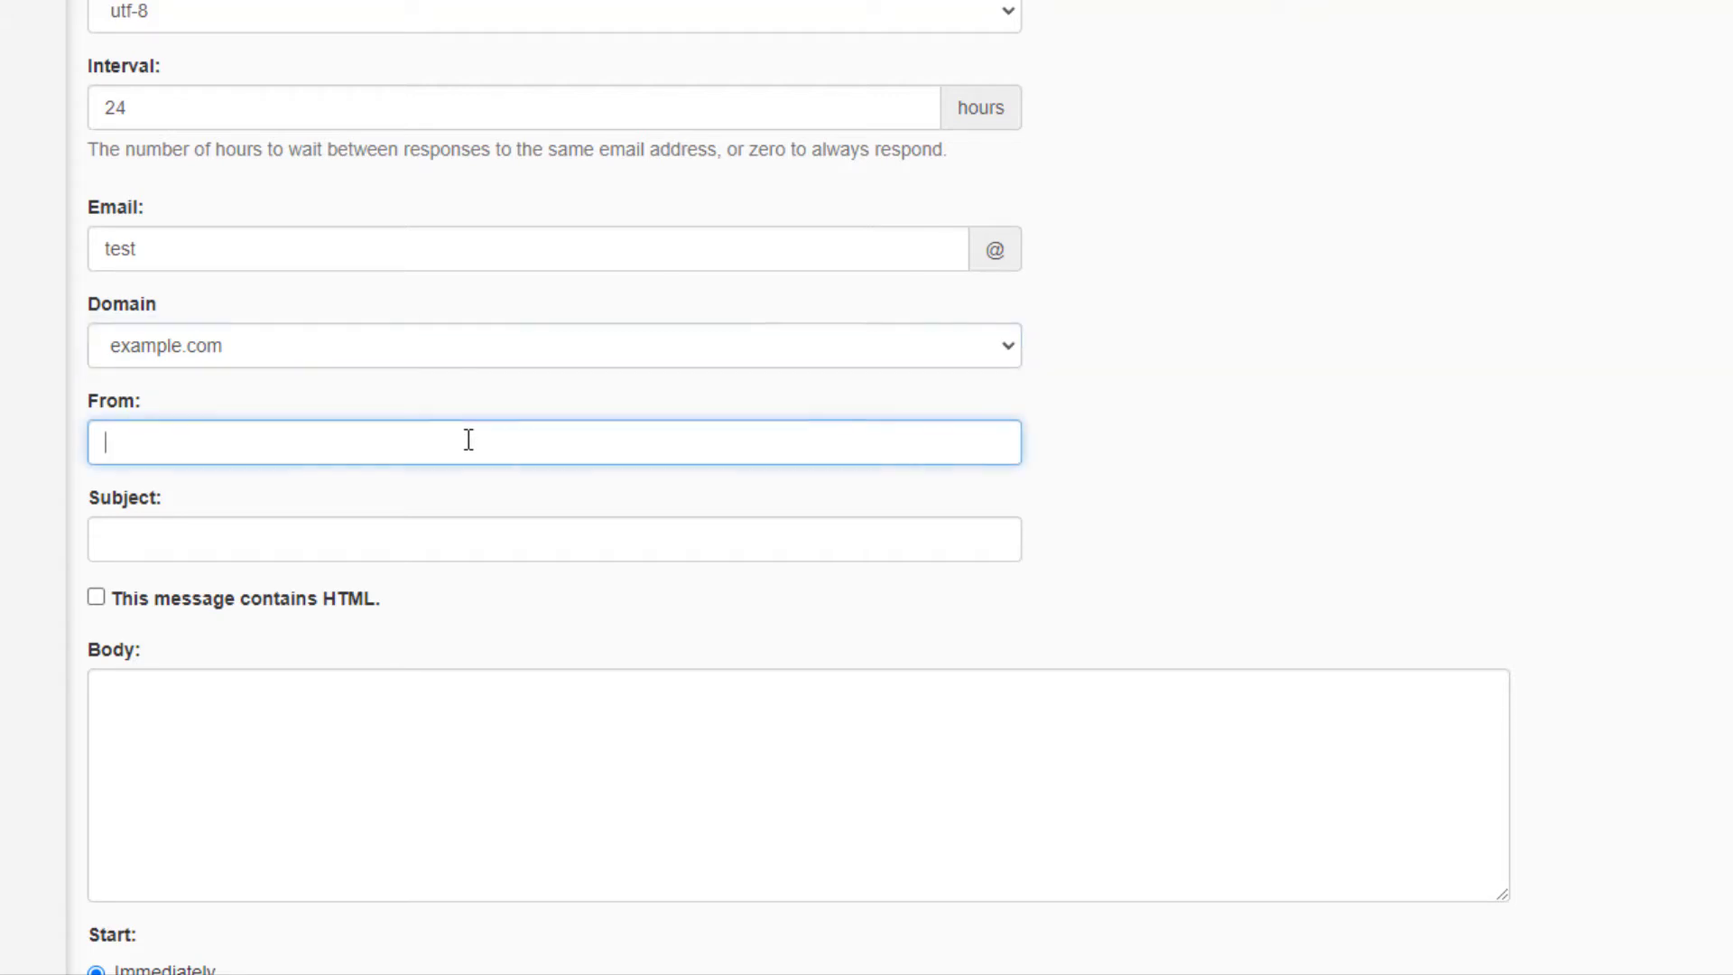
{"action": "type", "text": "test@example"}
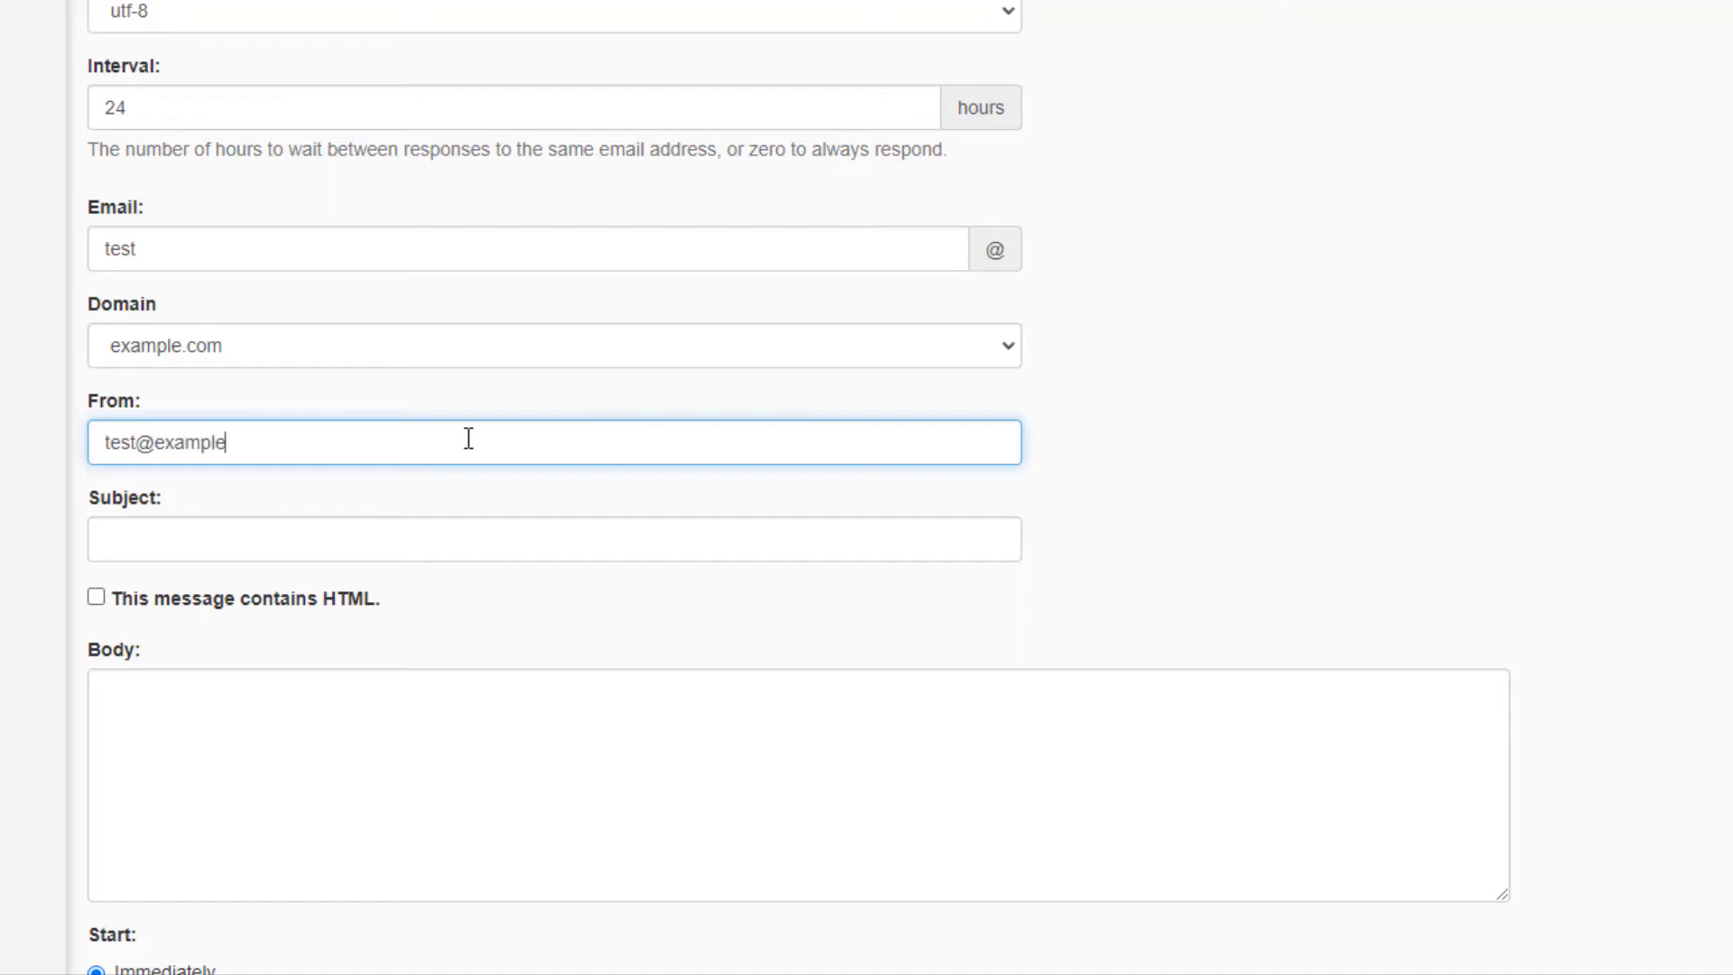
{"action": "type", "text": ".com"}
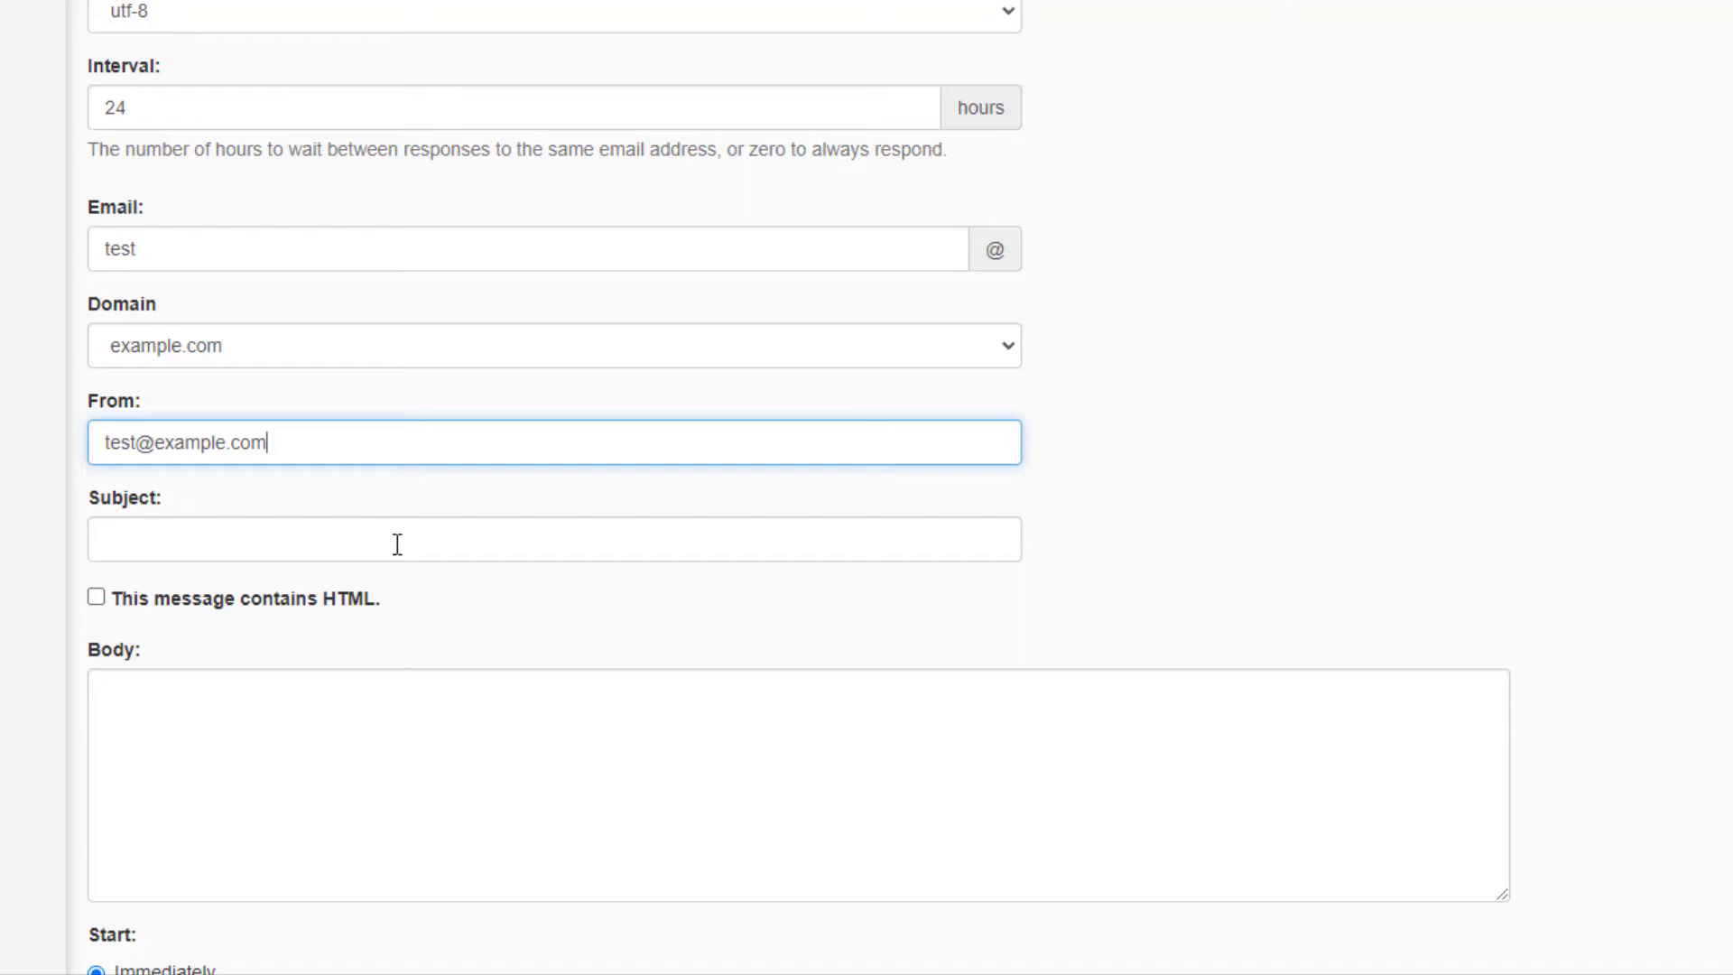
{"action": "type", "text": "John"}
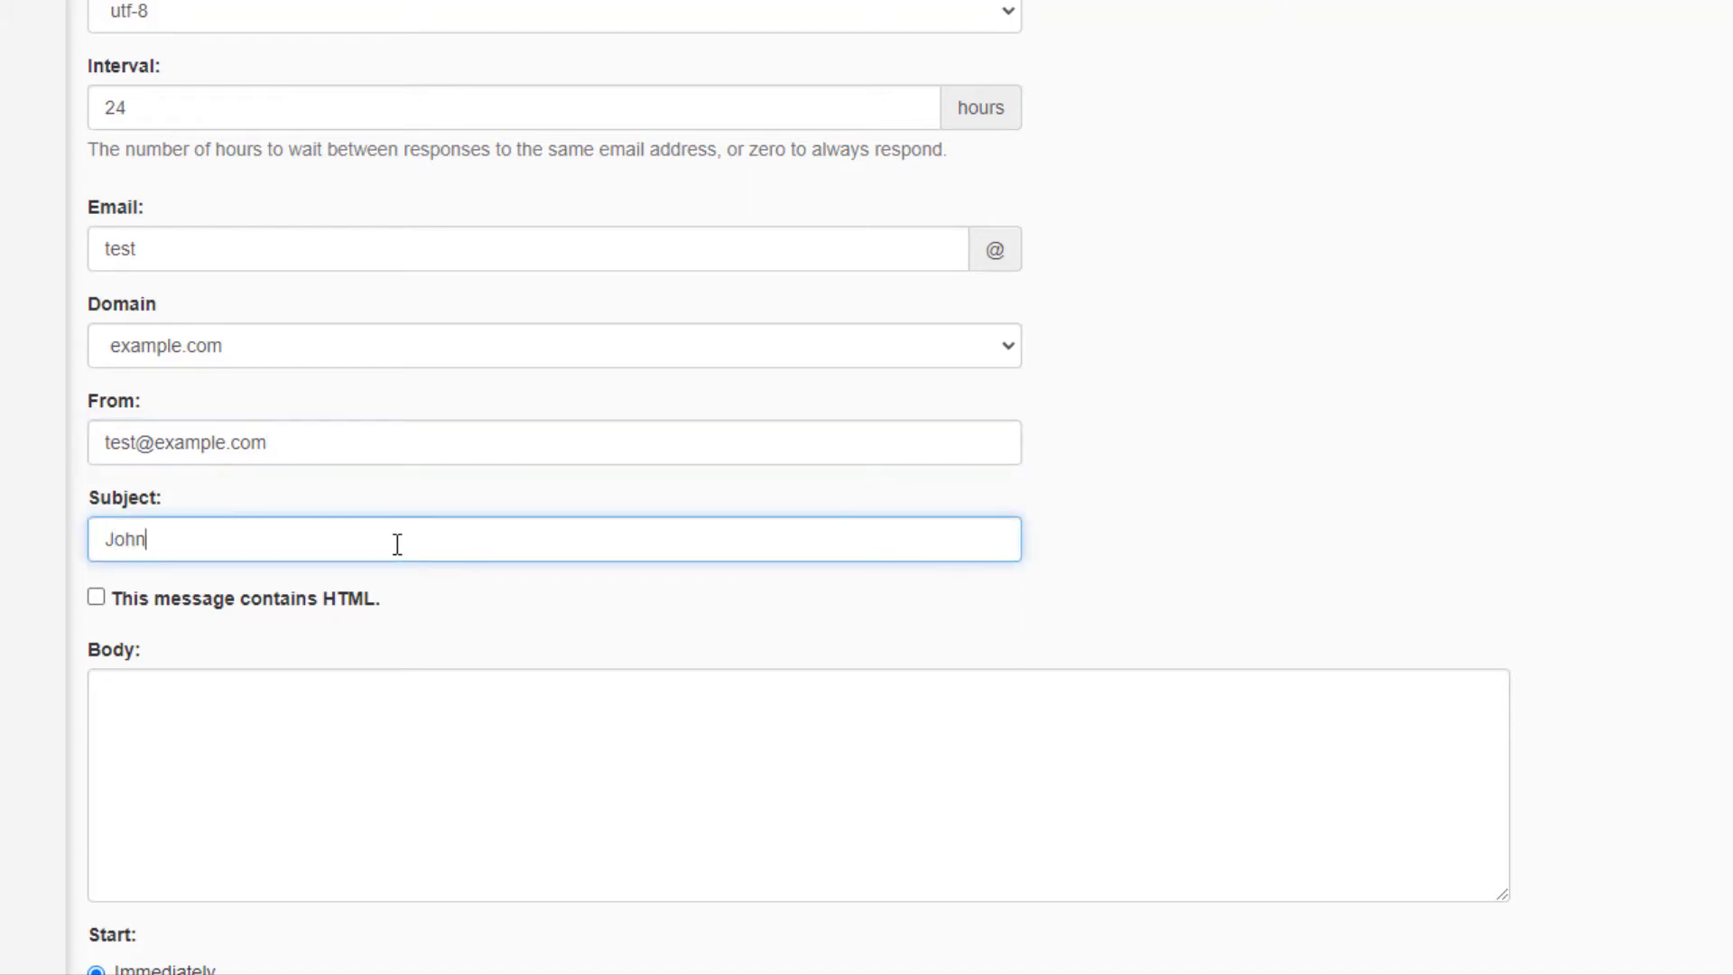
{"action": "type", "text": "is out of the office"}
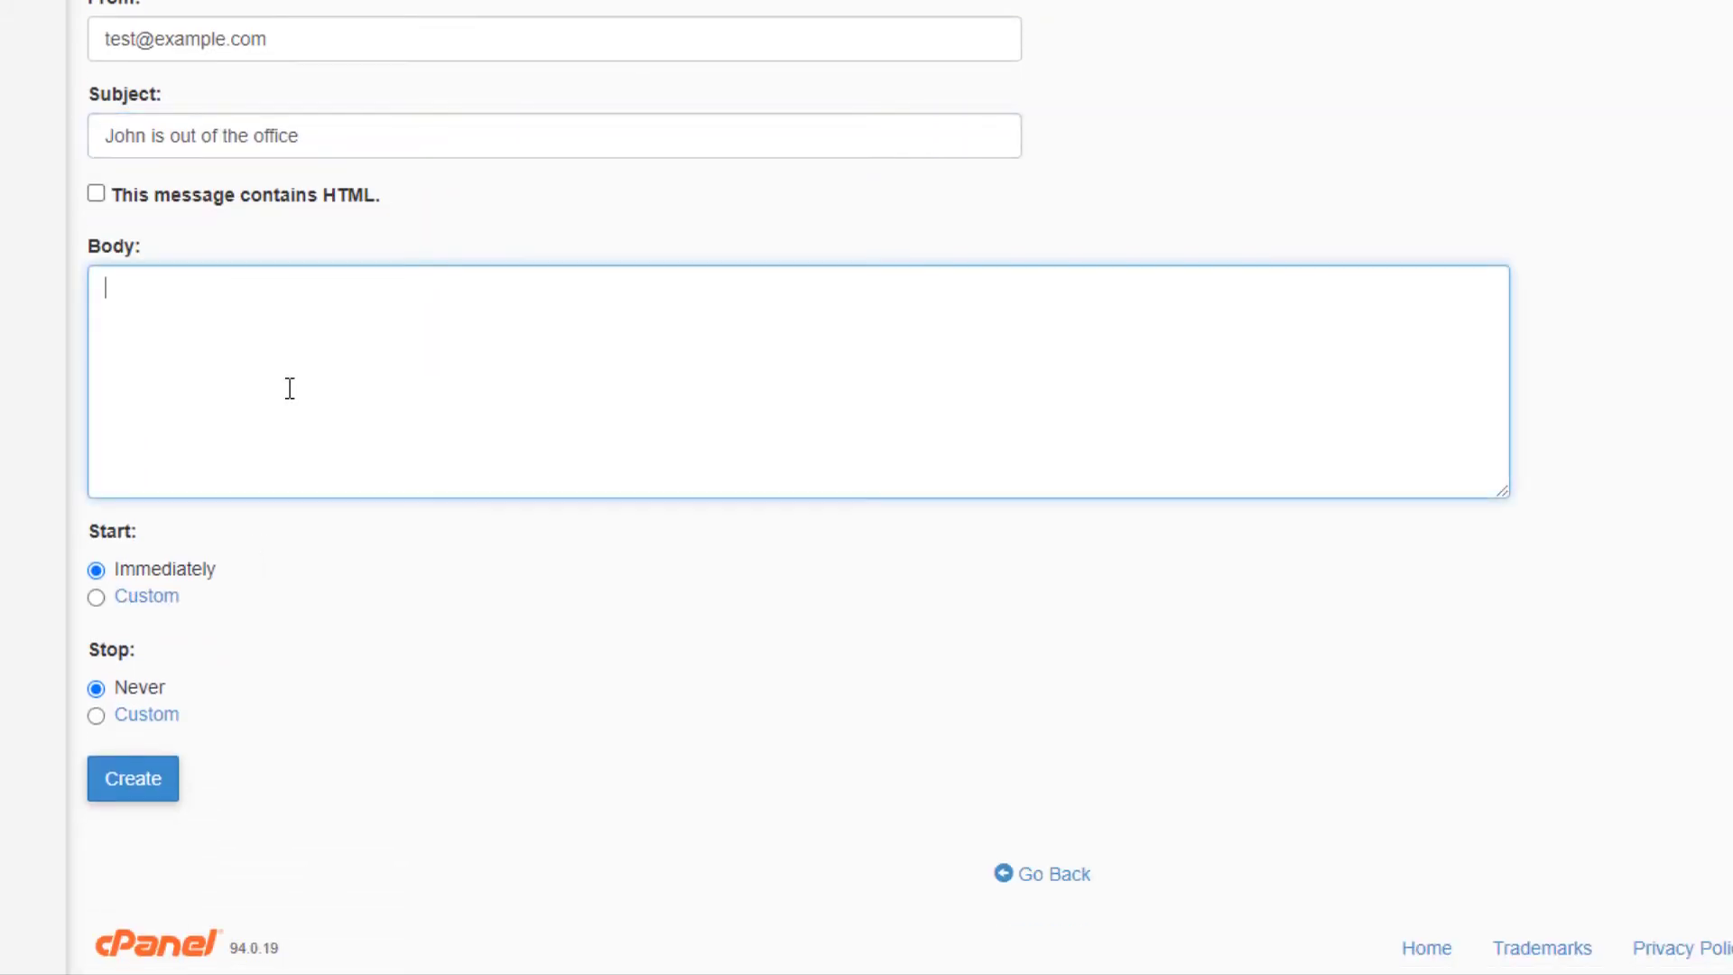
- Enter the 'Hello,' out-of-office body and keep Start Immediately
{"action": "type", "text": "Hello,"}
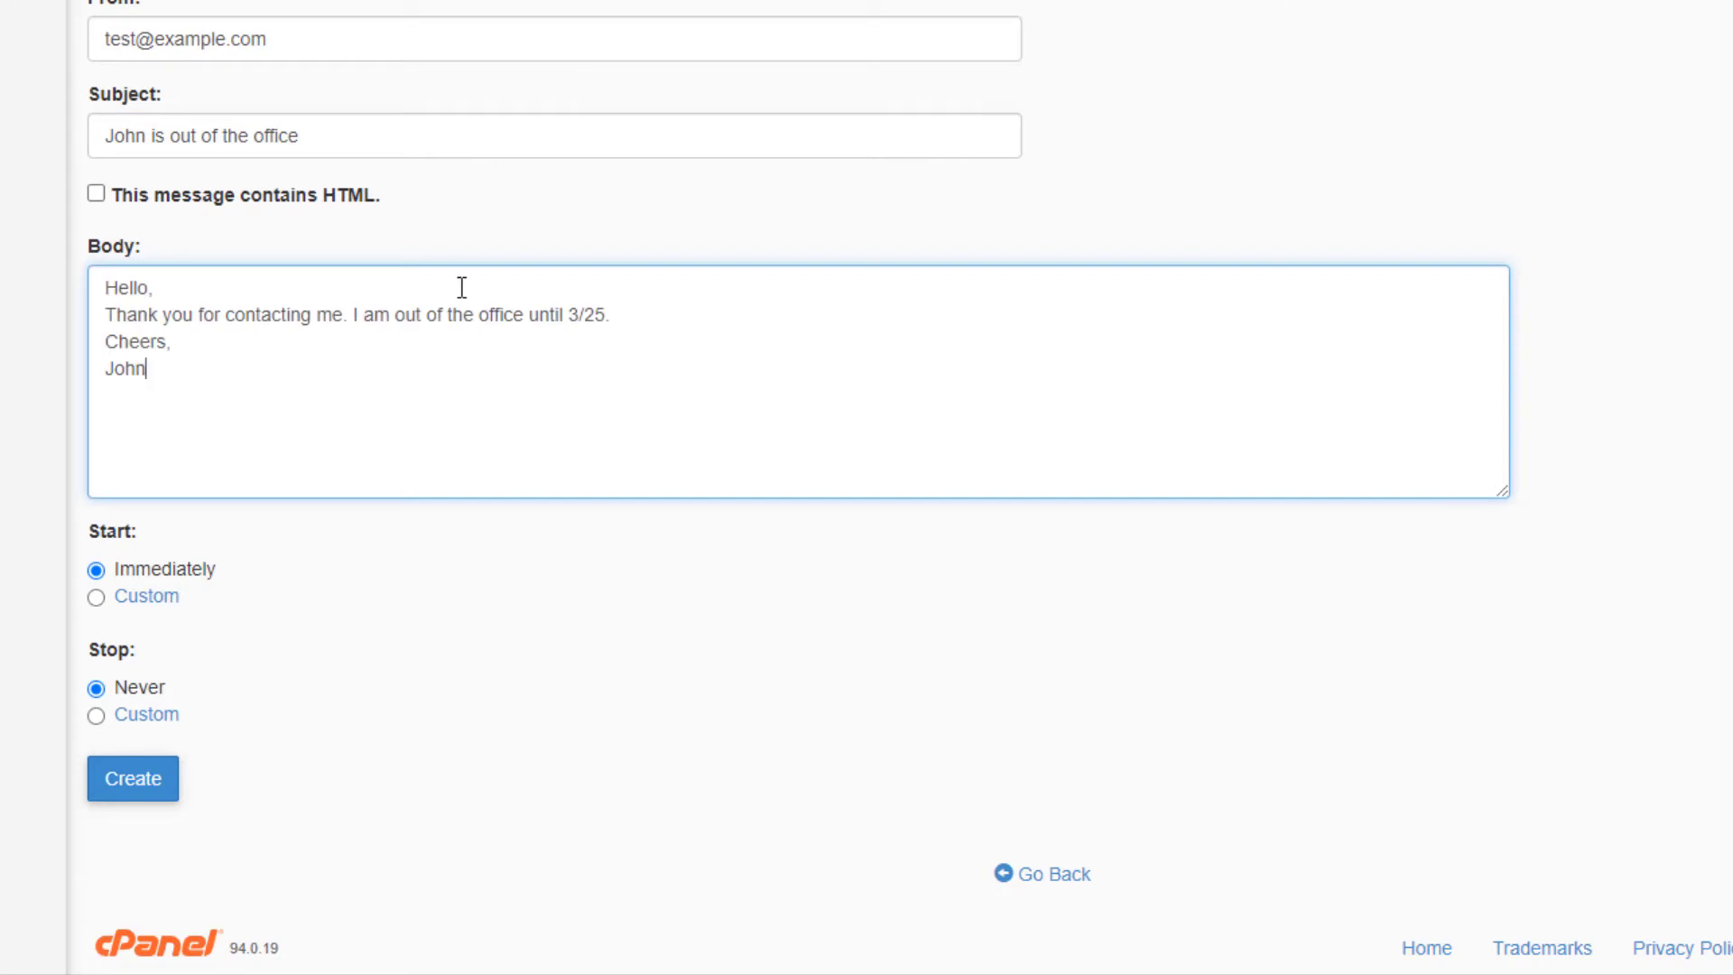
{"action": "mouse_move", "coordinate": [361, 392]}
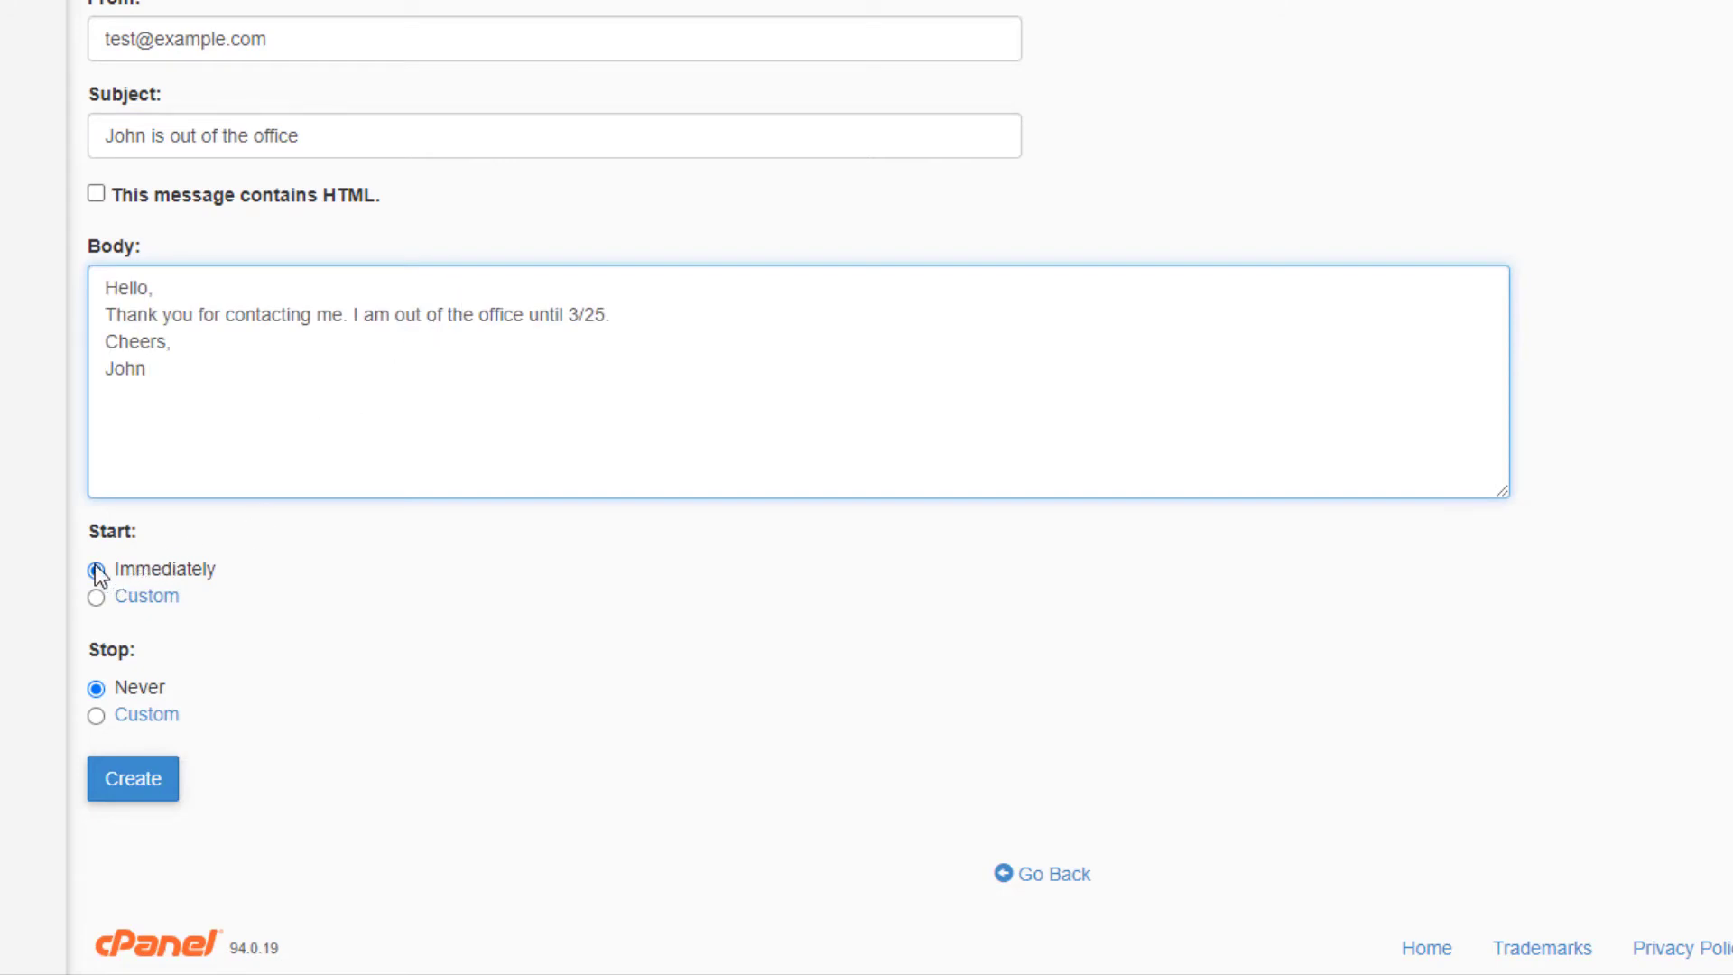
{"action": "left_click", "coordinate": [95, 569]}
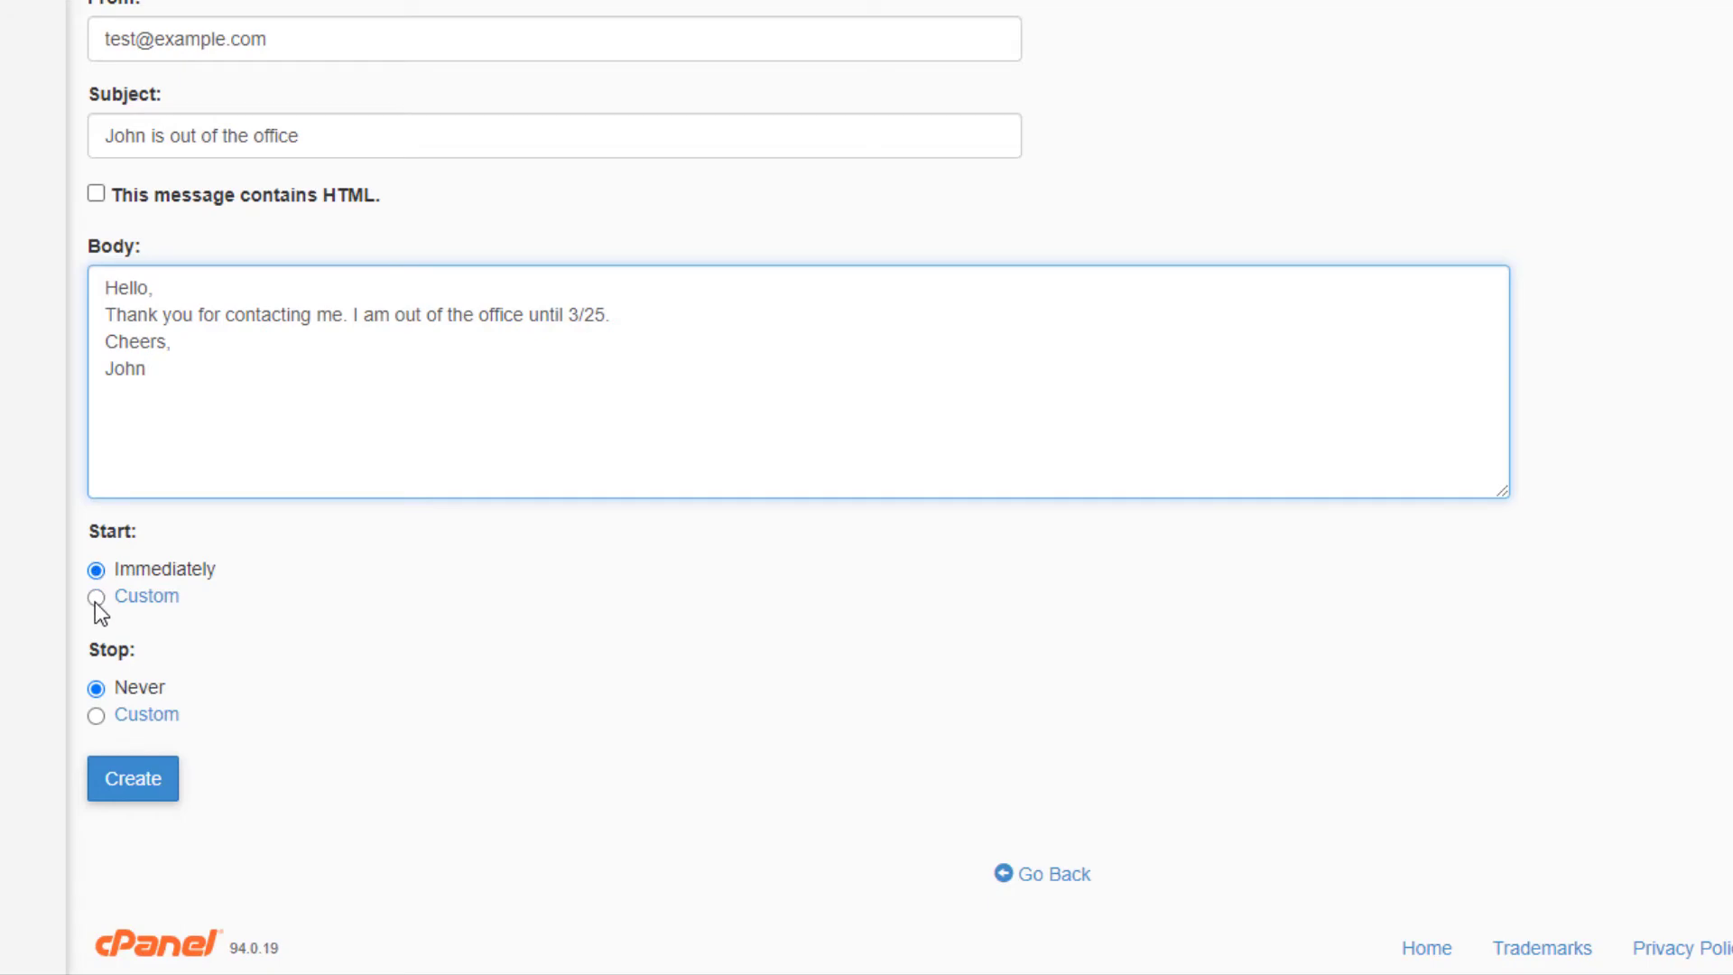
{"action": "left_click", "coordinate": [96, 596]}
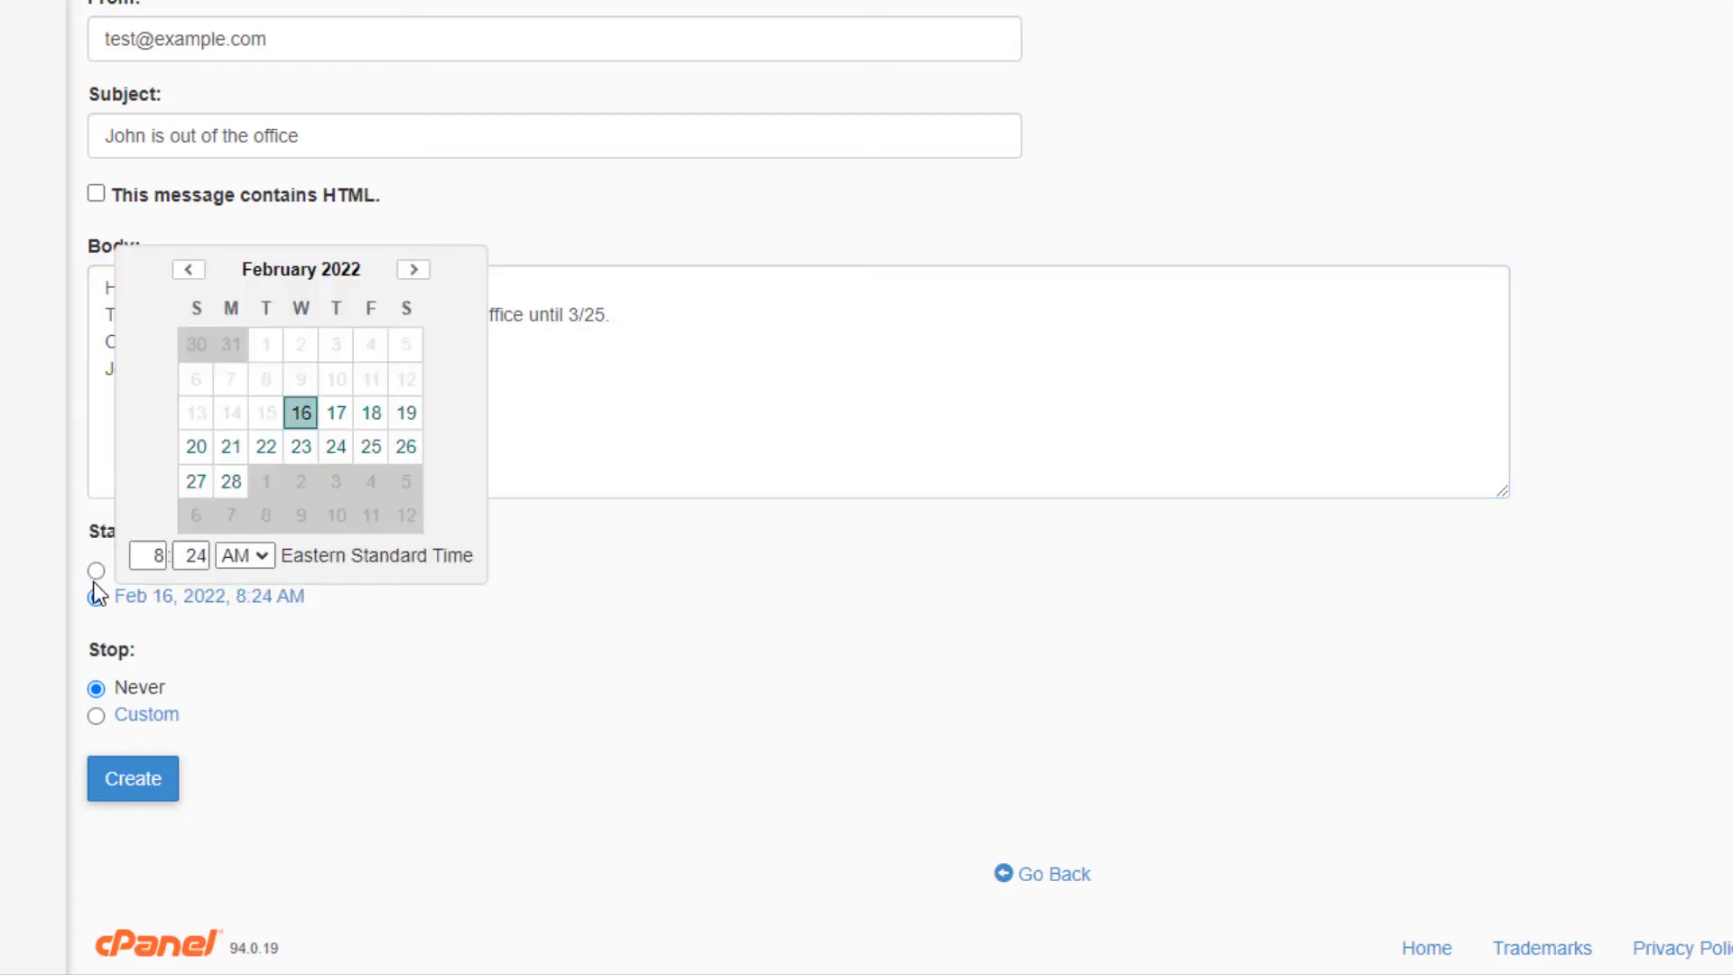
{"action": "left_click", "coordinate": [96, 568]}
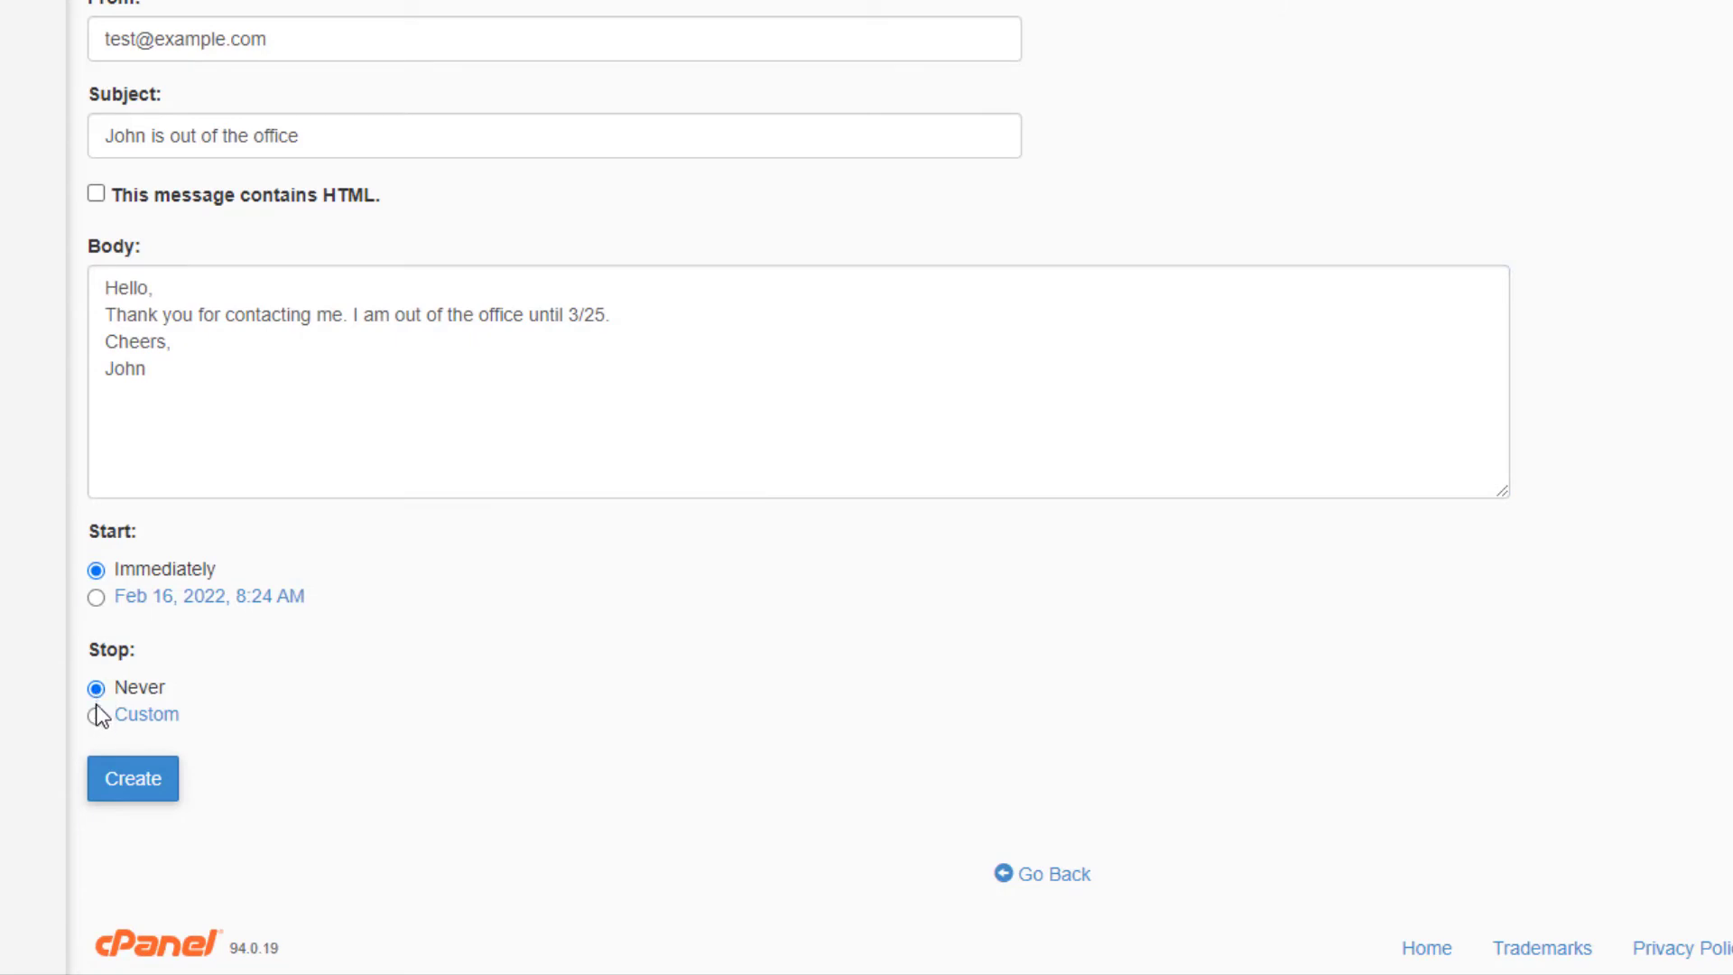
- Set a custom stop date of March 25, 2022 and create the autoresponder
{"action": "left_click", "coordinate": [96, 715]}
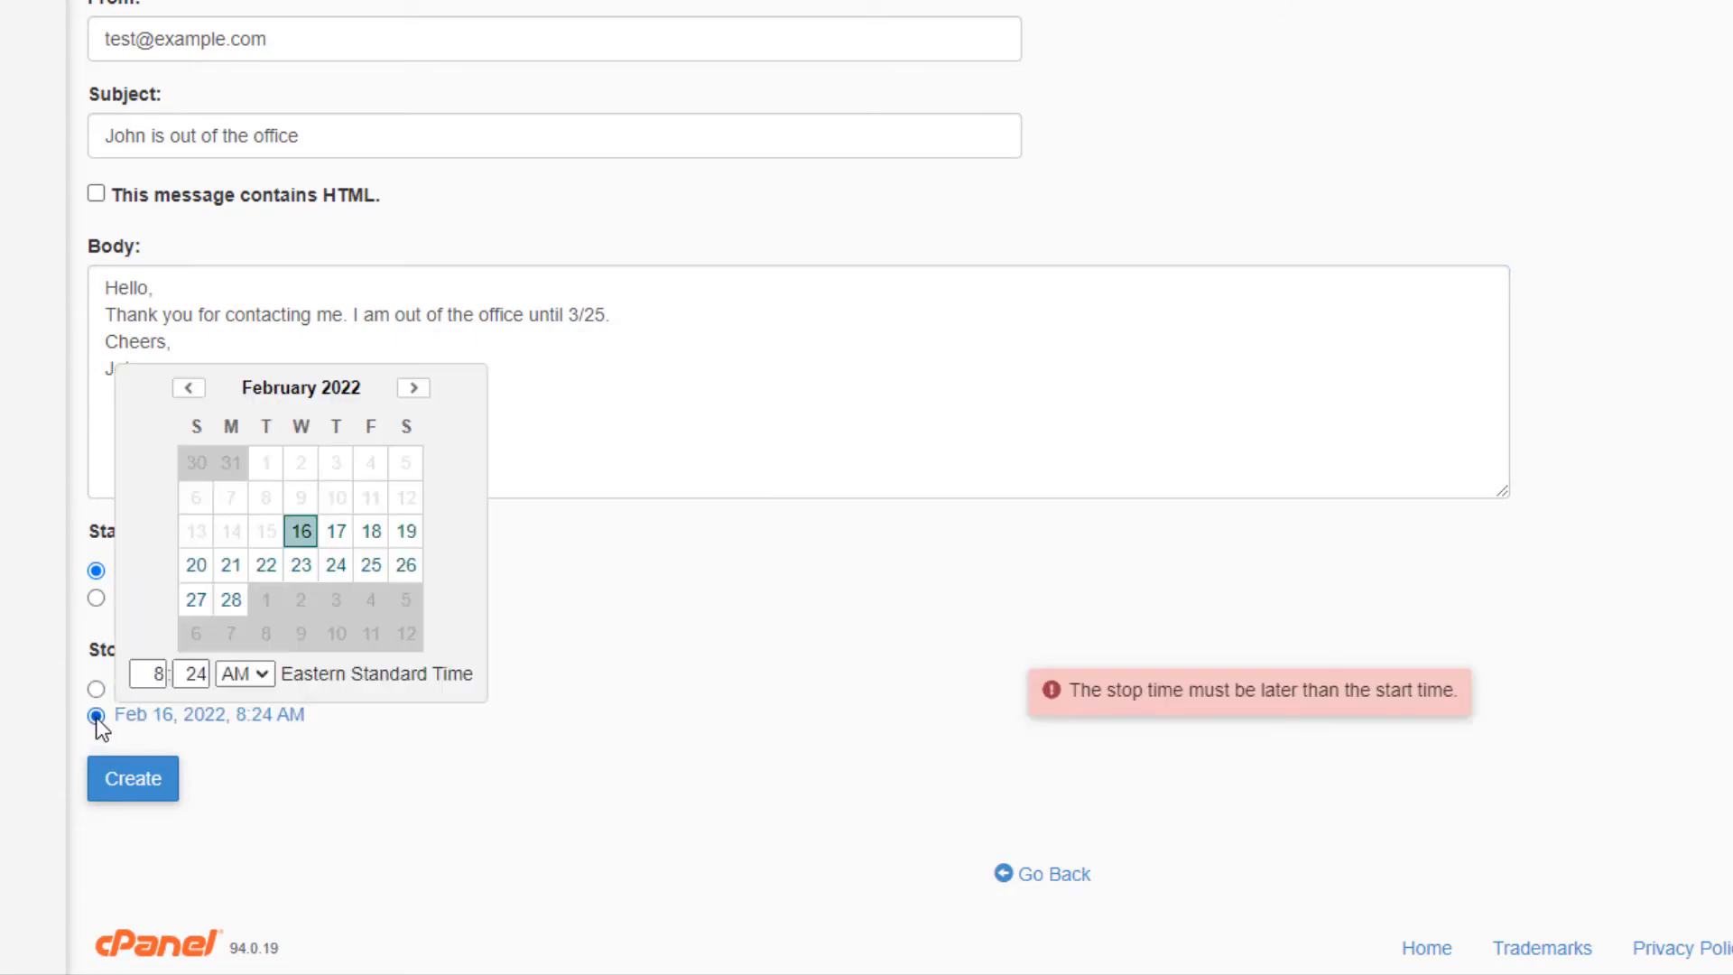
{"action": "left_click", "coordinate": [413, 386]}
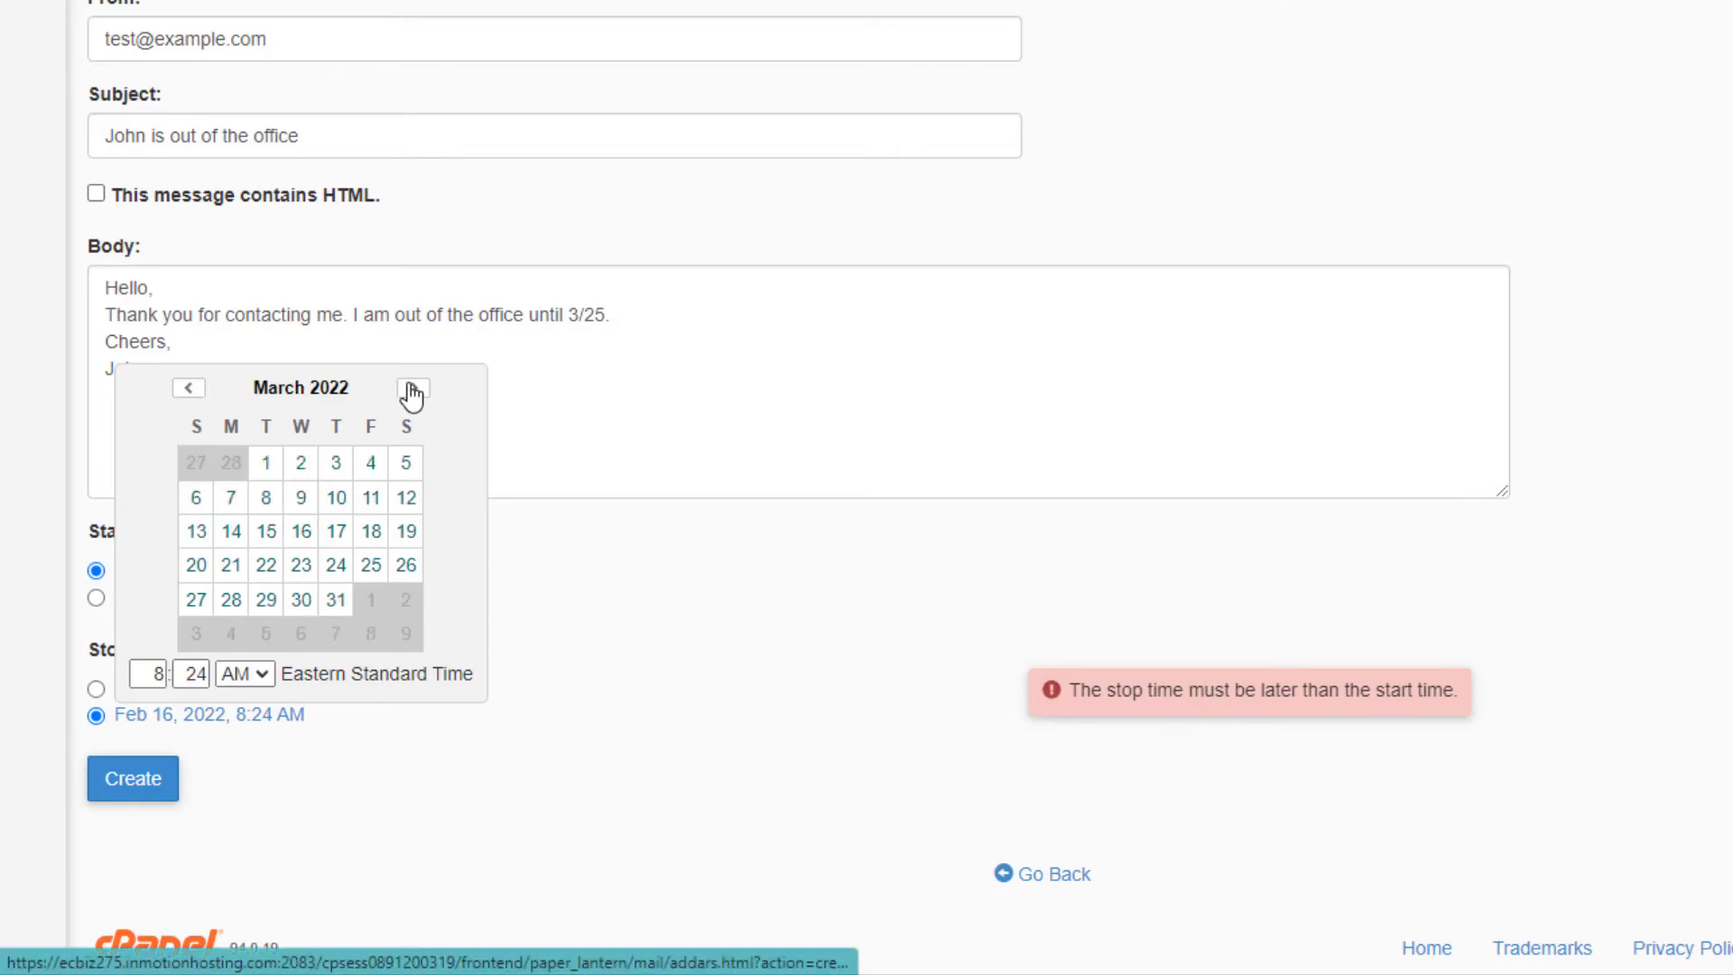
{"action": "left_click", "coordinate": [370, 565]}
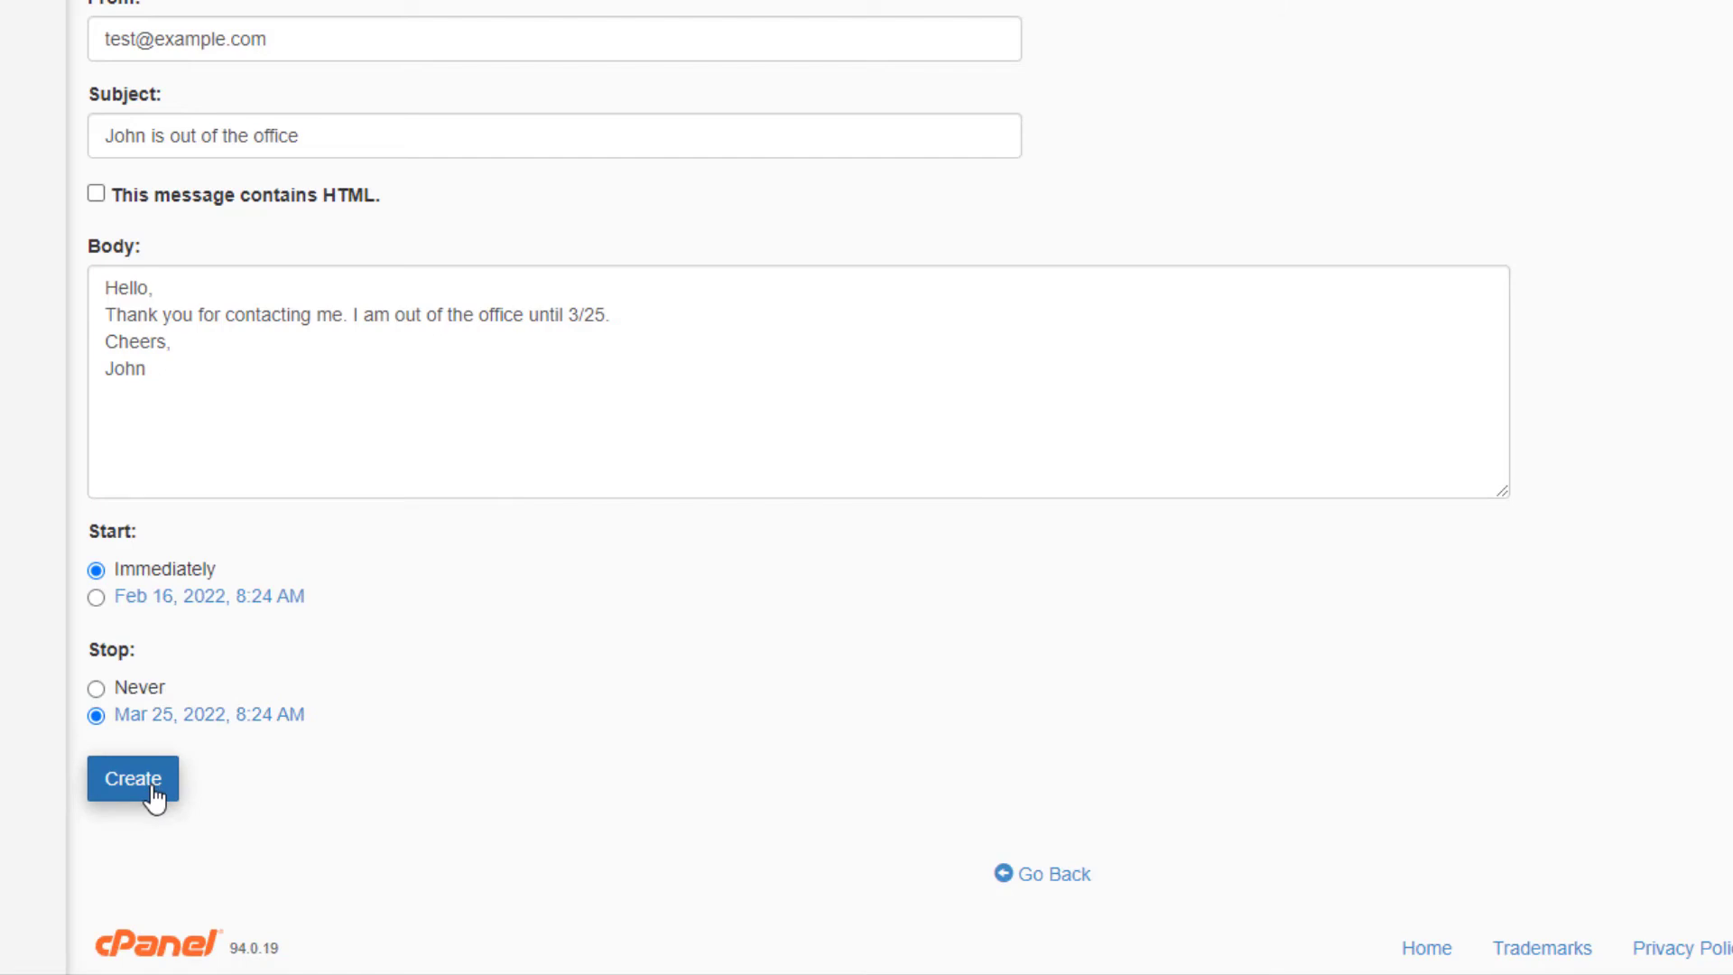
{"action": "left_click", "coordinate": [132, 780]}
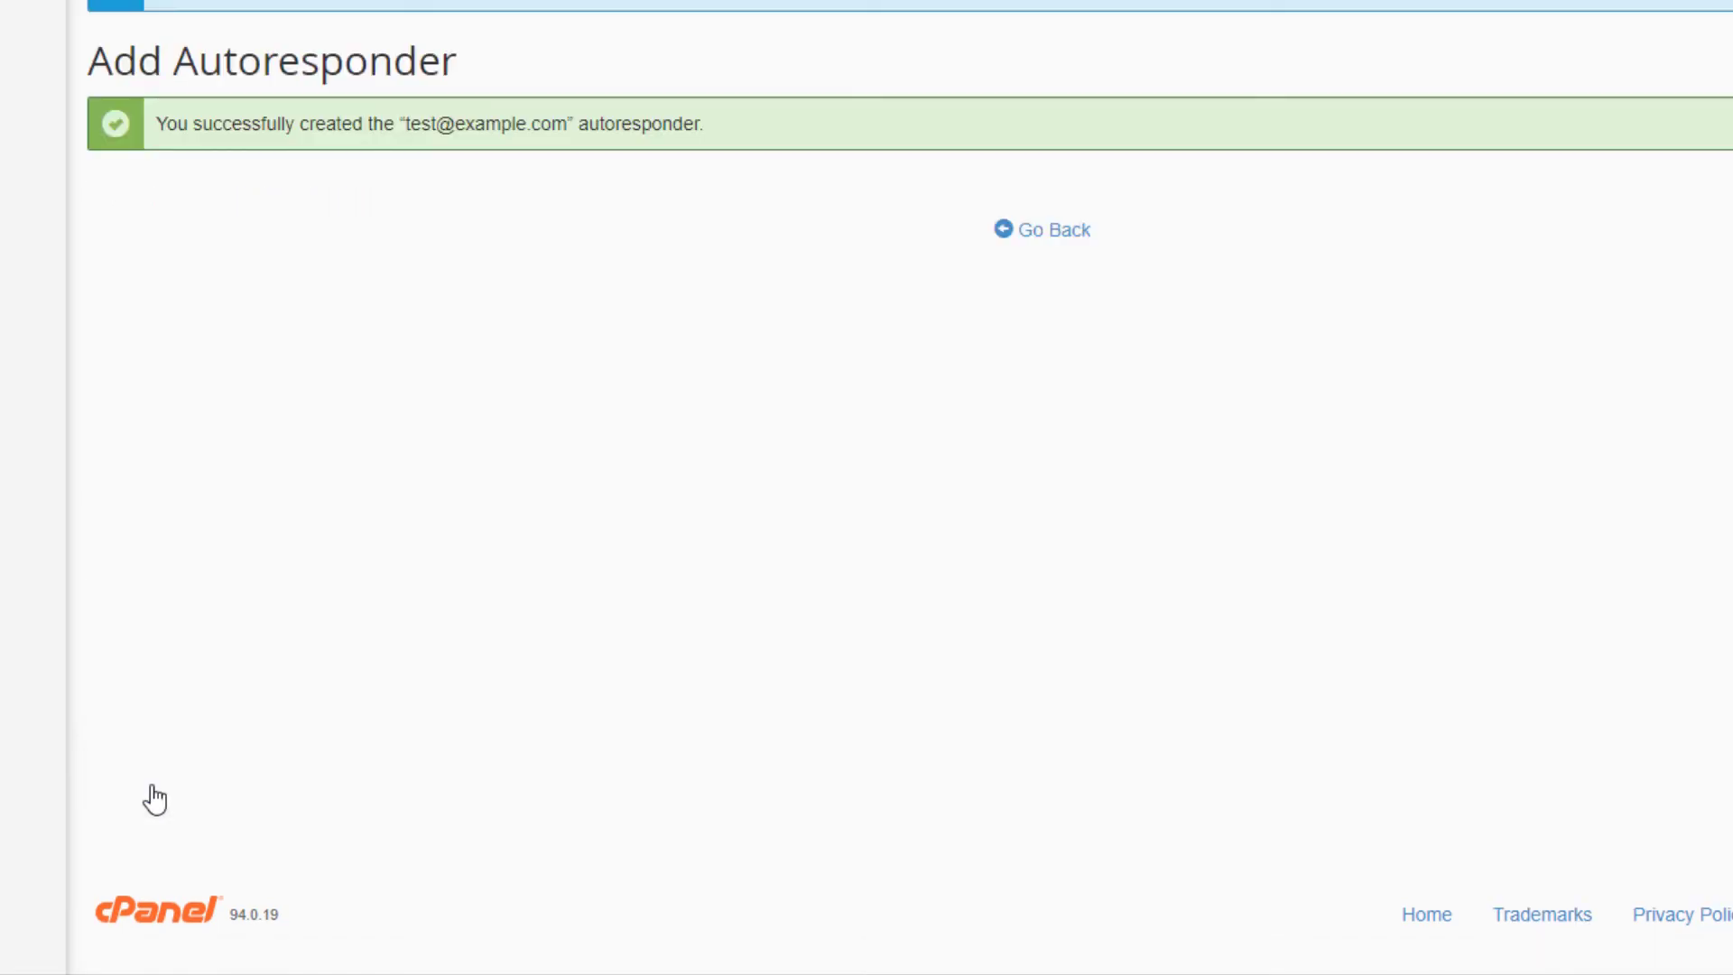
{"action": "mouse_move", "coordinate": [283, 133]}
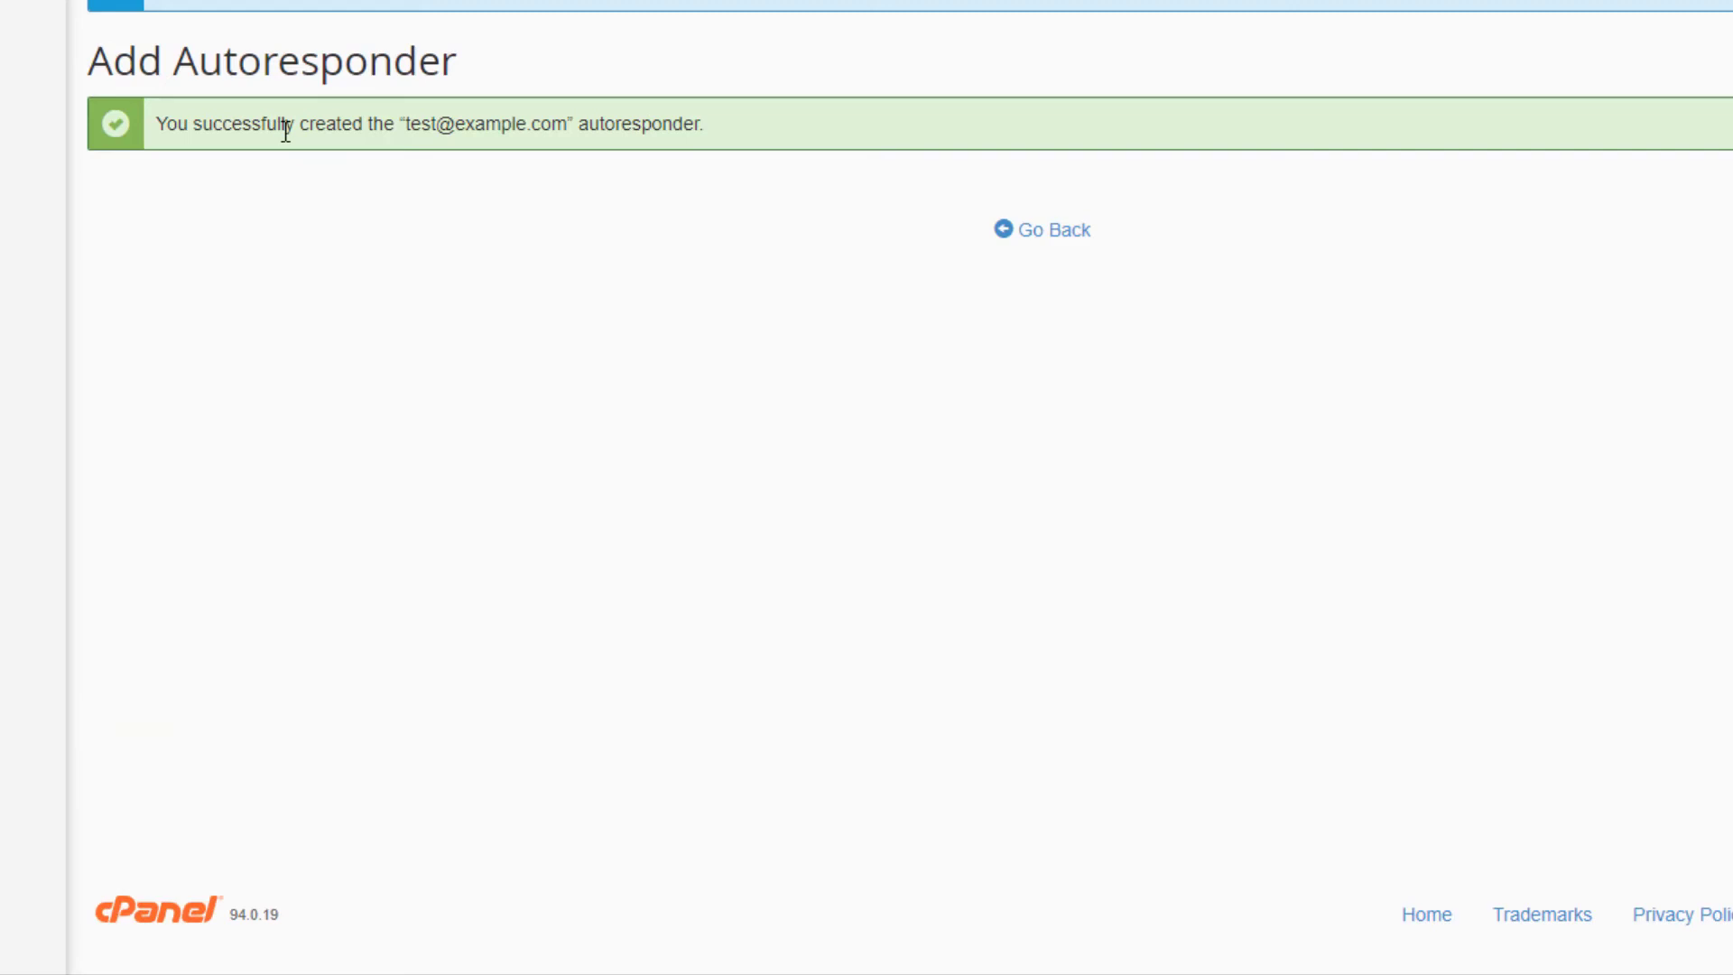